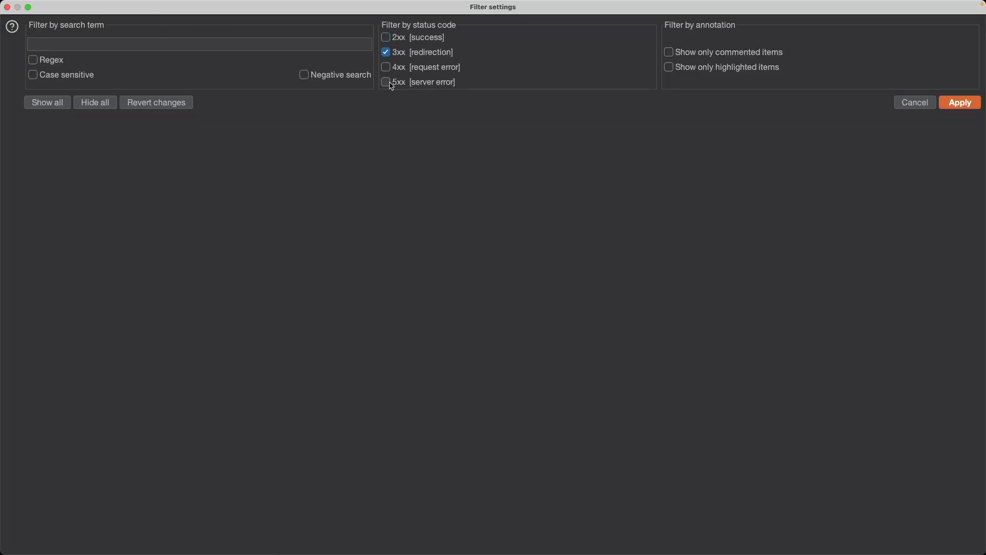
- Filter the Intruder results to 3xx redirects and inspect request 39's 302 response
click(960, 102)
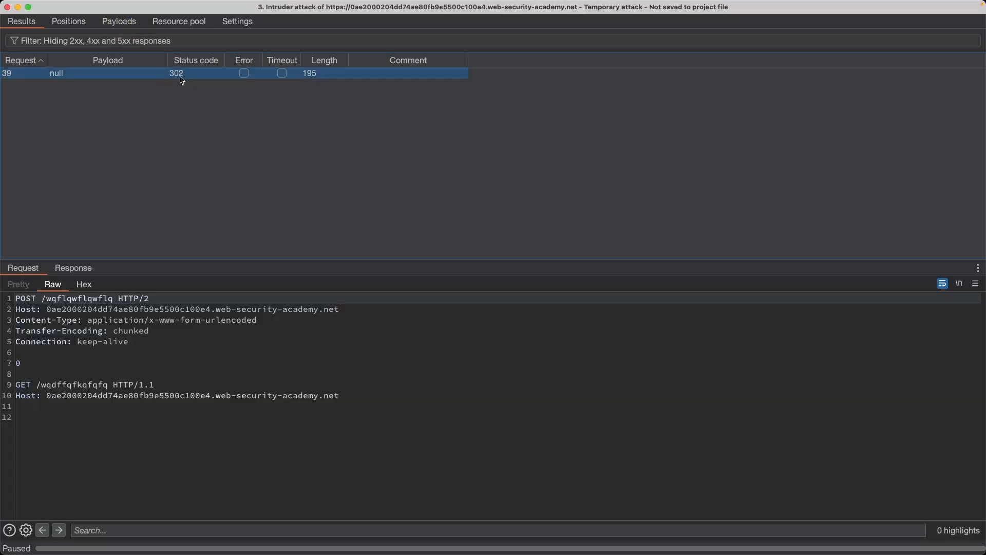
click(73, 267)
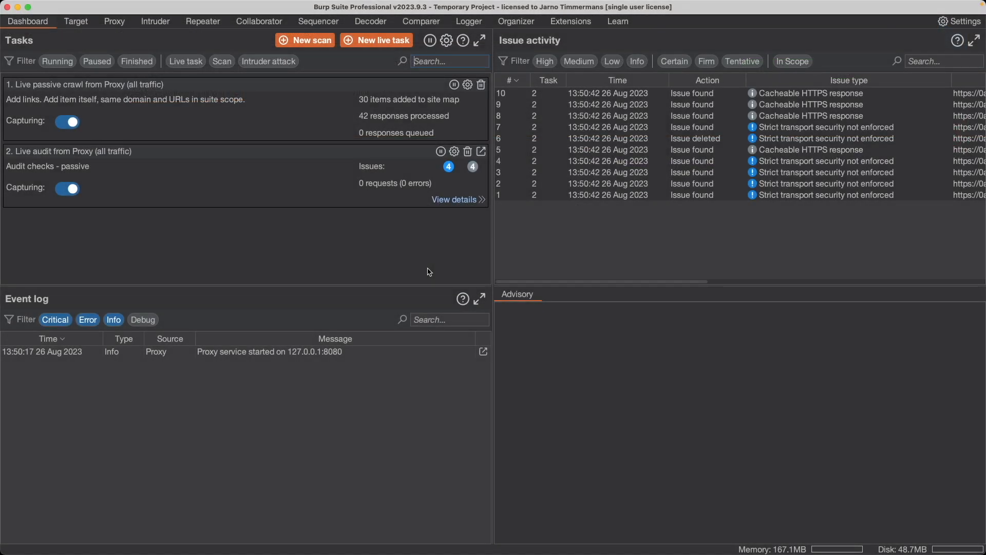
- In Repeater, change the captured GET / request to a POST with zero content length
click(114, 20)
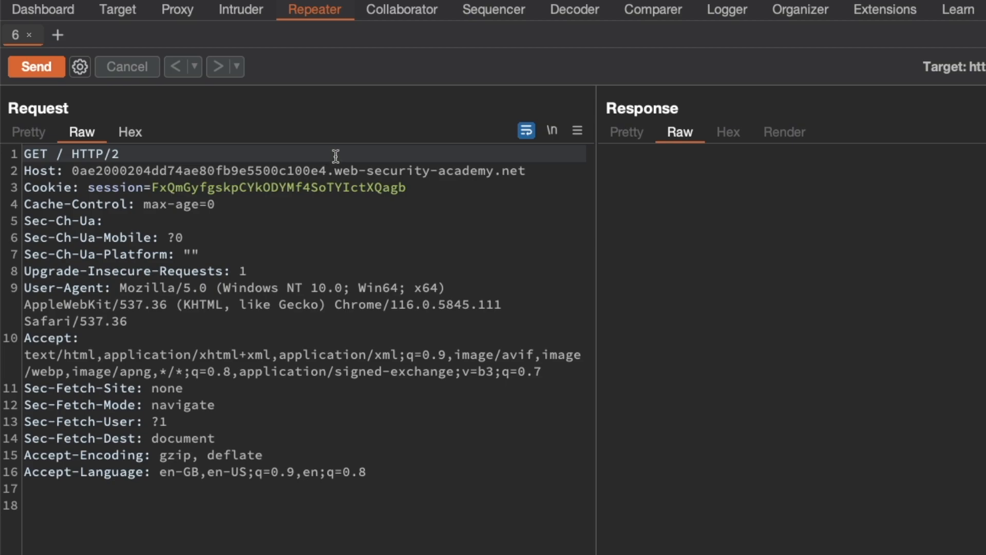
right_click(335, 156)
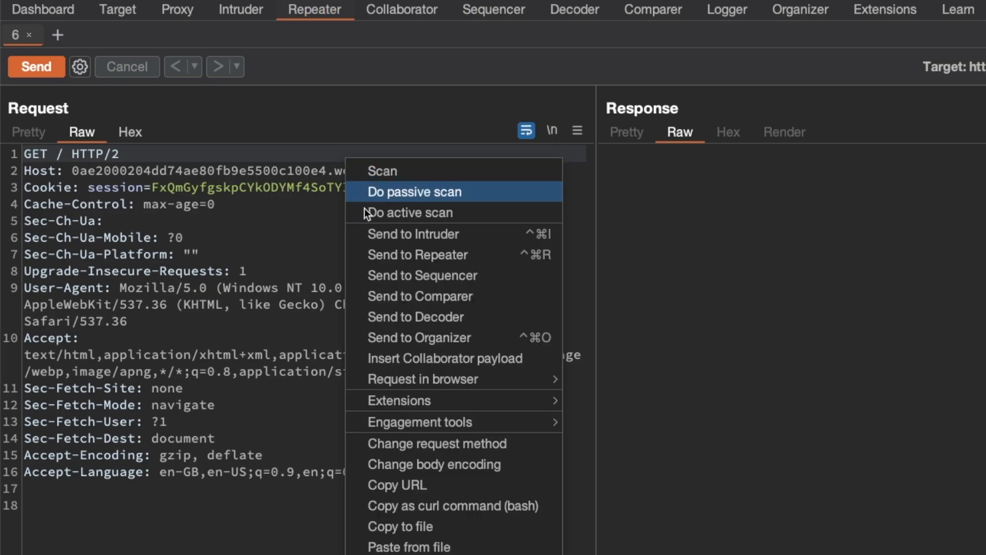
click(437, 443)
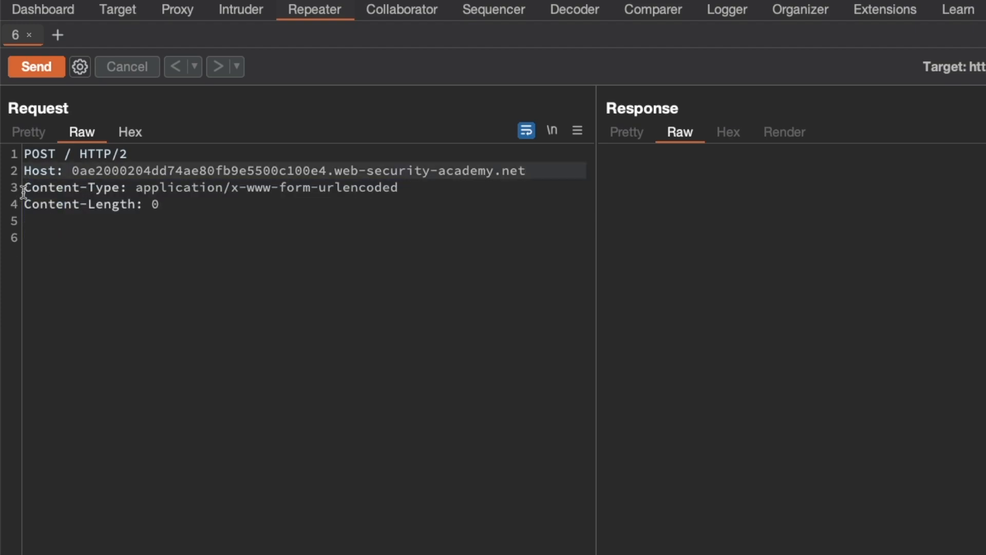
- Show non-printing characters and disable Update Content-Length for this Repeater tab
click(552, 130)
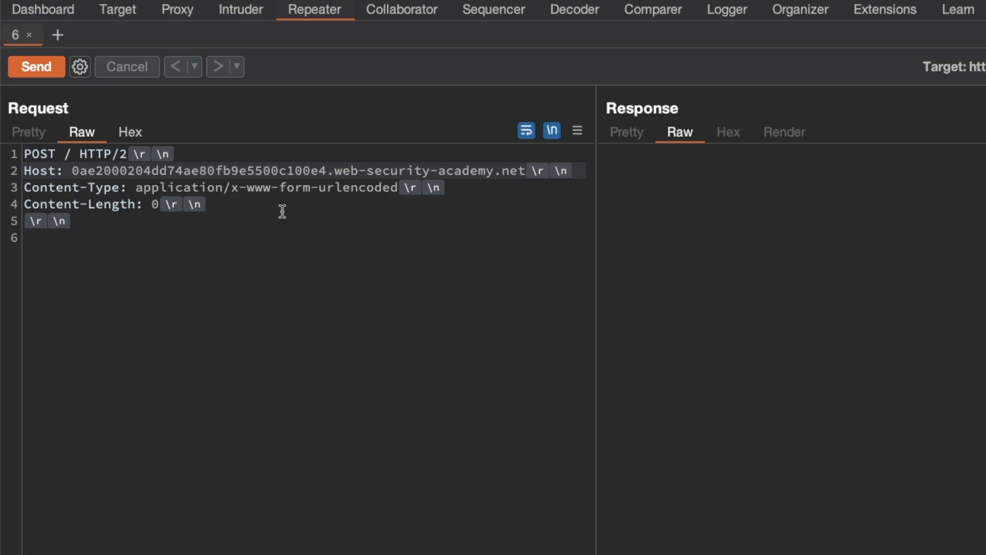
mouse_move(252, 201)
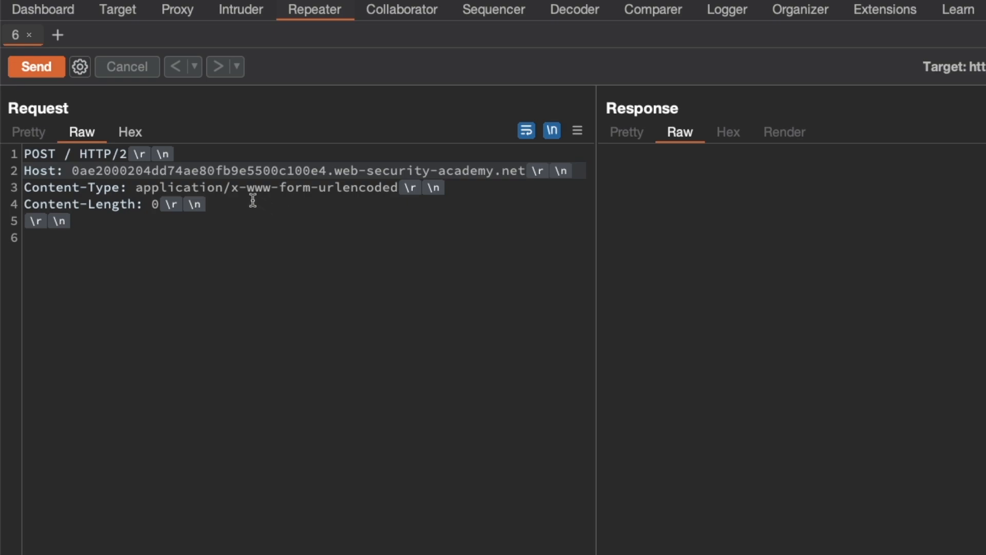
click(79, 67)
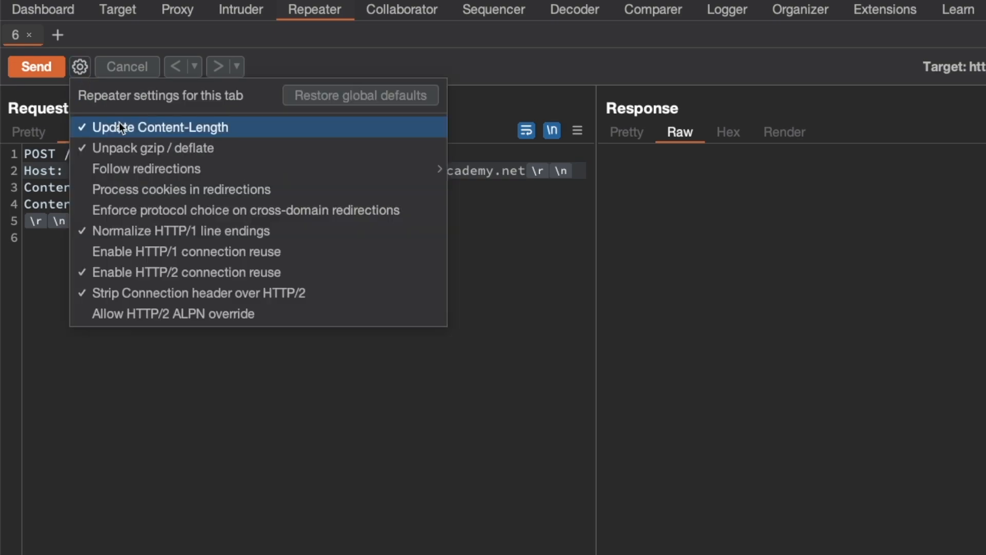
click(161, 127)
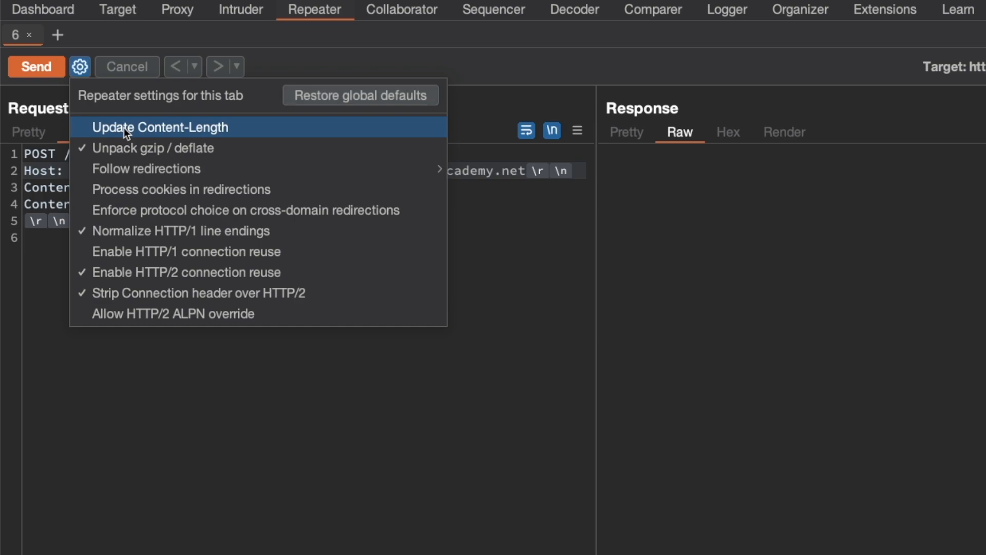
click(159, 127)
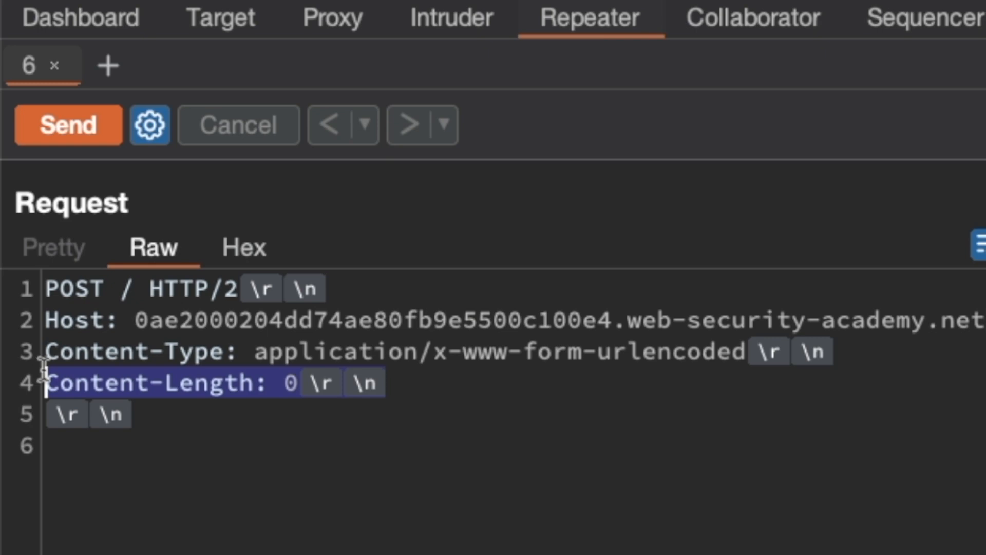
- Overwrite the Content-Length header line with 'Transfer-Encoding: chunked'
text(Transfe)
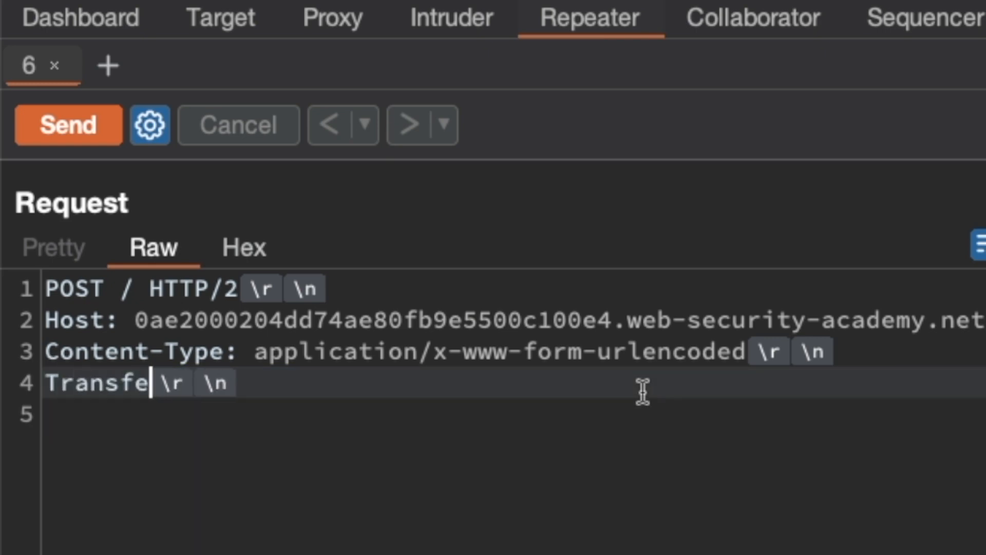
text(r-Encoding: chunked)
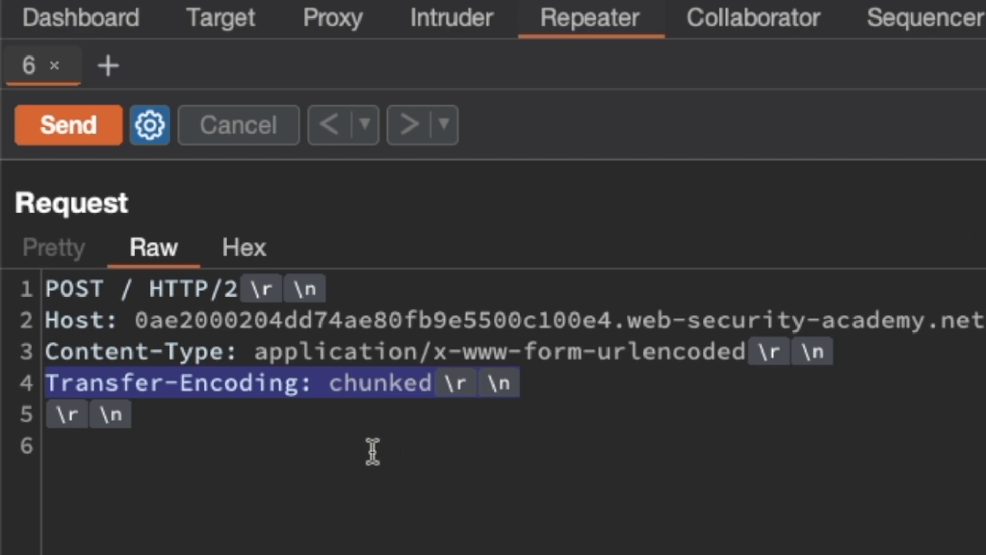
- End the body with a 0 chunk, then add 'GET /wqdffqfkqfqfq HTTP/1.1' and 'X-Ignore: x'
text(G)
text(0)
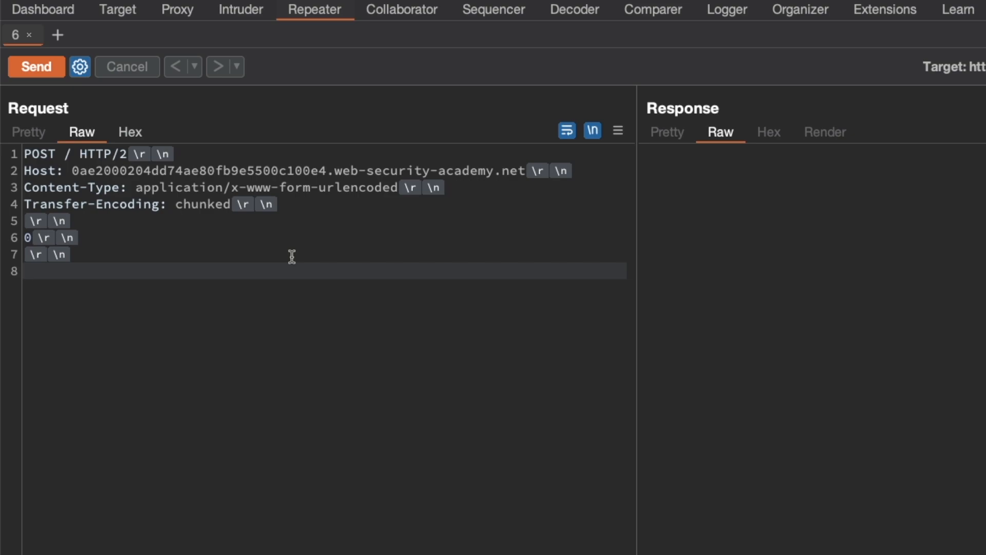
text(GET /wqdf)
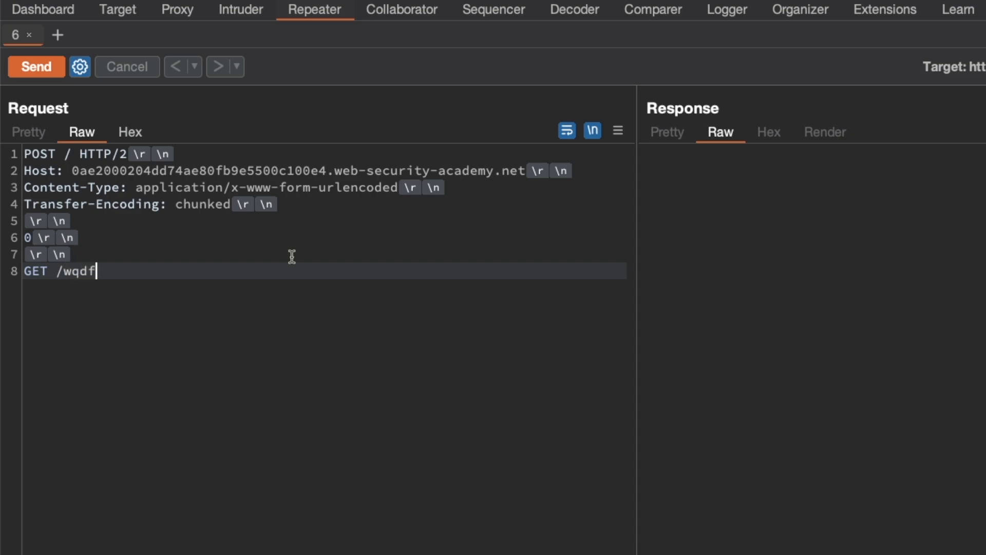
text(fqfkqfqfq HTTP/1.1)
text(X)
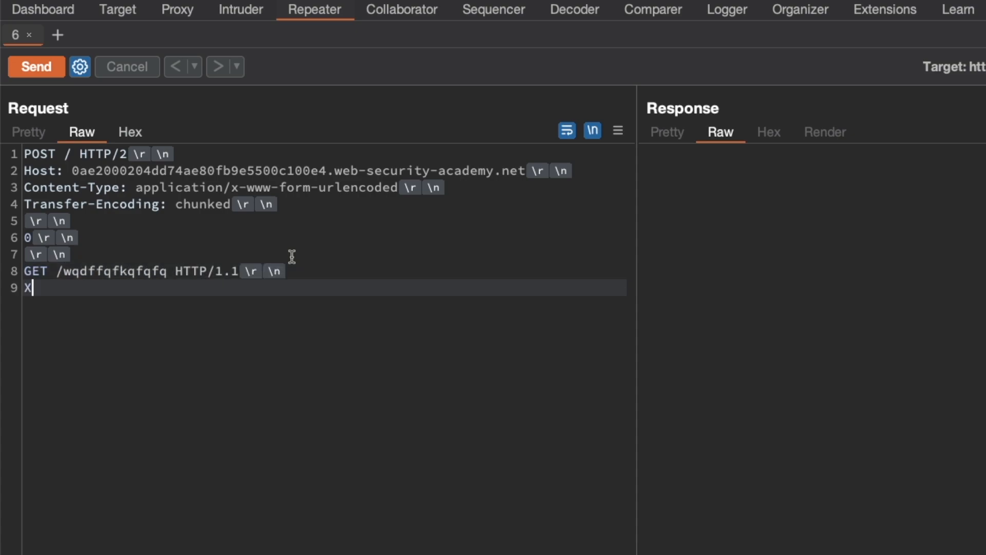
text(-Ignore: x)
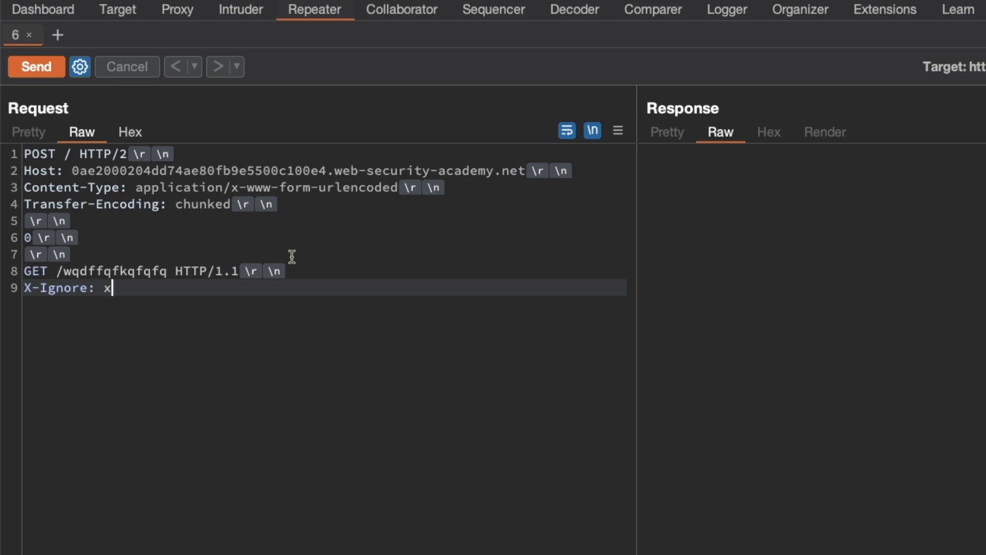
key(Enter)
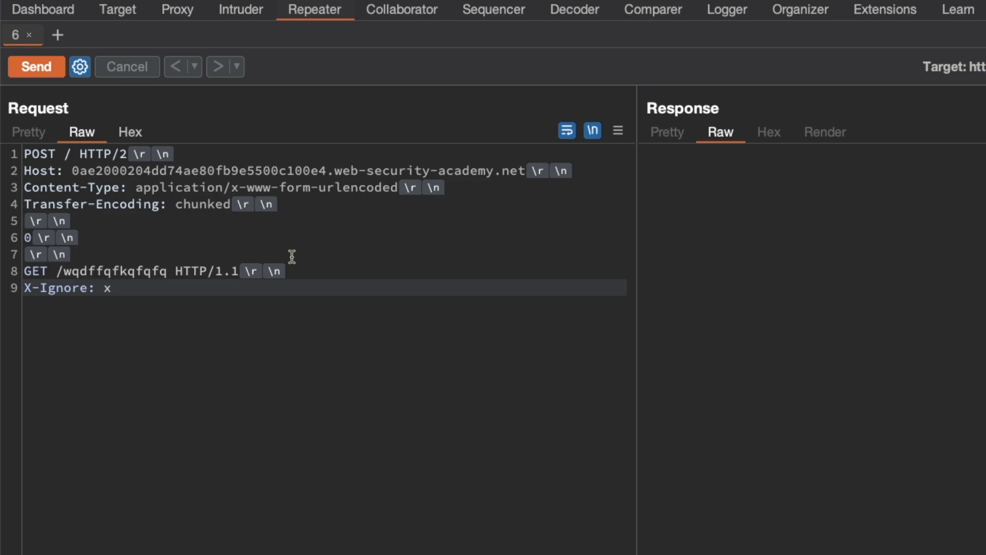
mouse_move(118, 287)
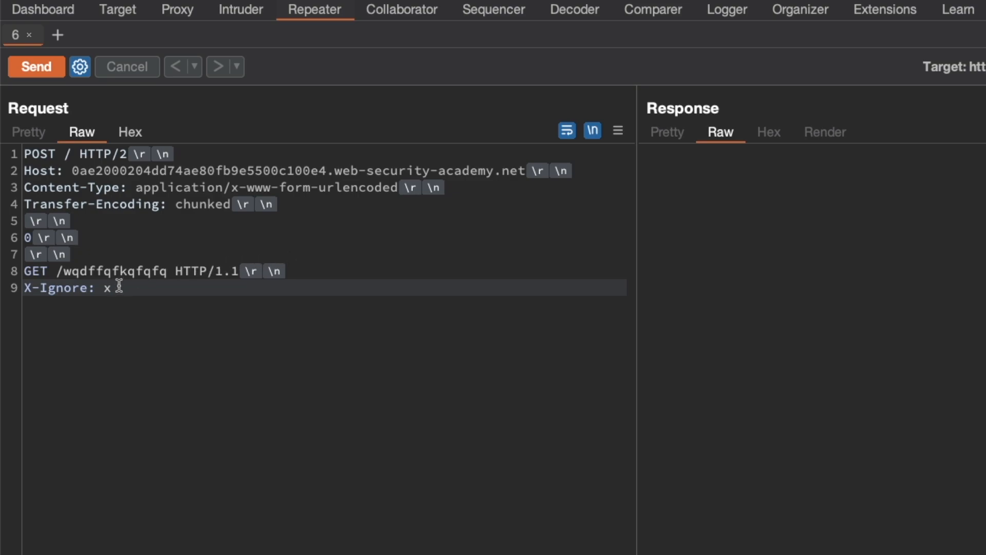
mouse_move(132, 289)
text(attack request)
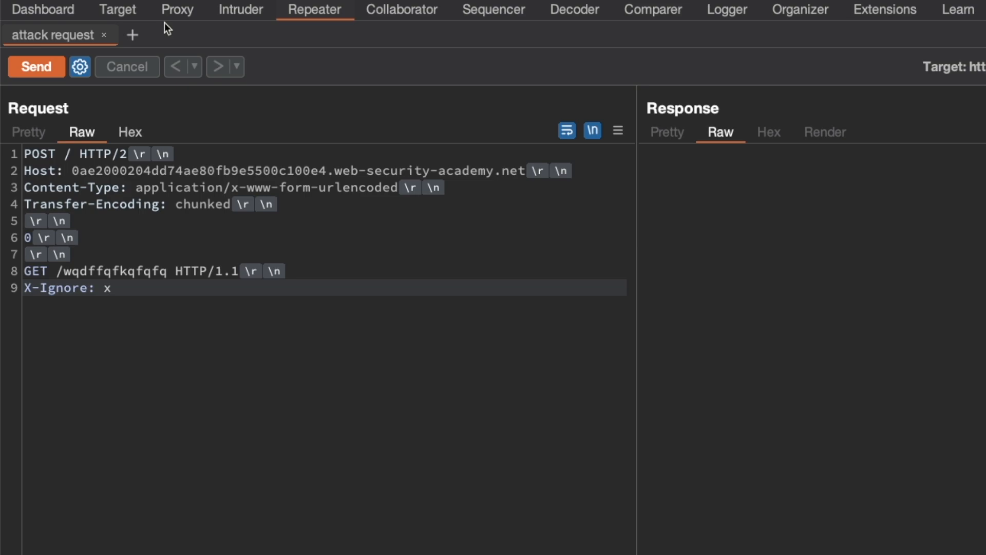
- Send the proxy history's GET / request to Repeater and rename its tab 'normal request'
click(177, 9)
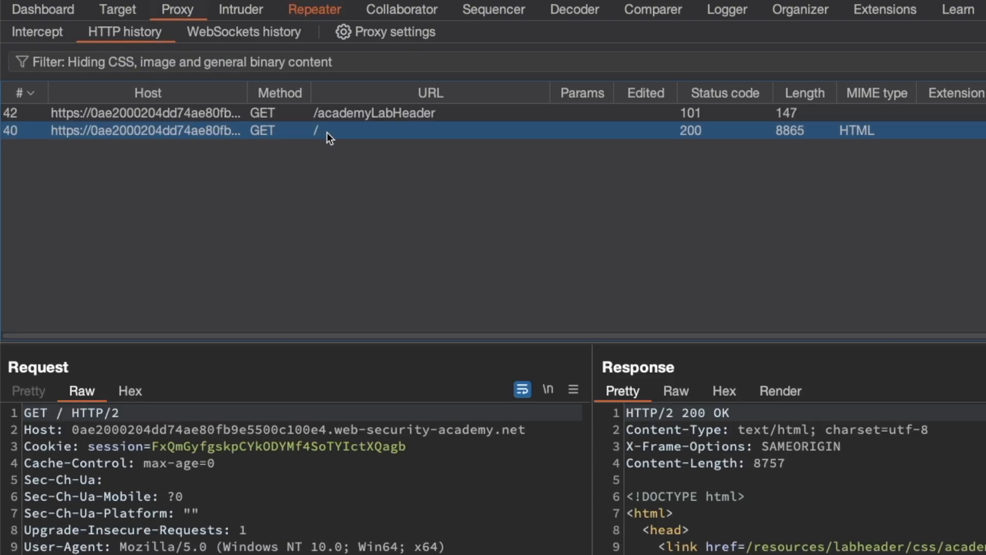
click(314, 9)
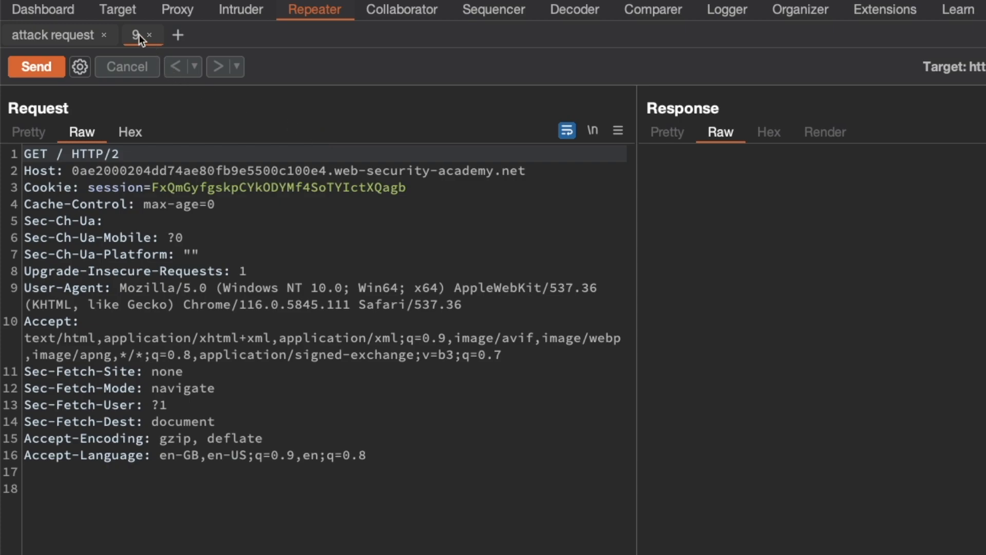
double_click(135, 35)
text(normal request)
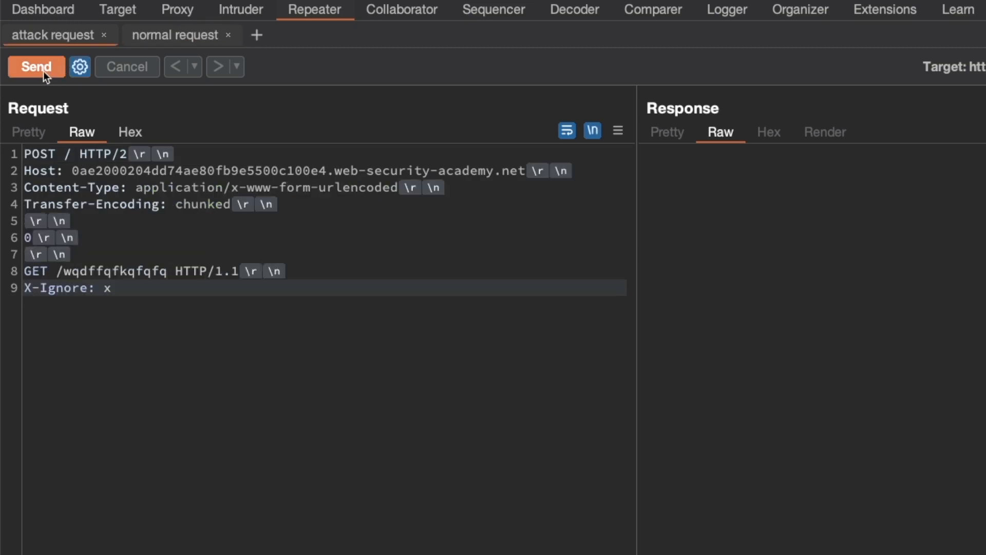
- Send the attack request (200 OK), the normal GET / (404 Not Found), then resend the attack
click(175, 34)
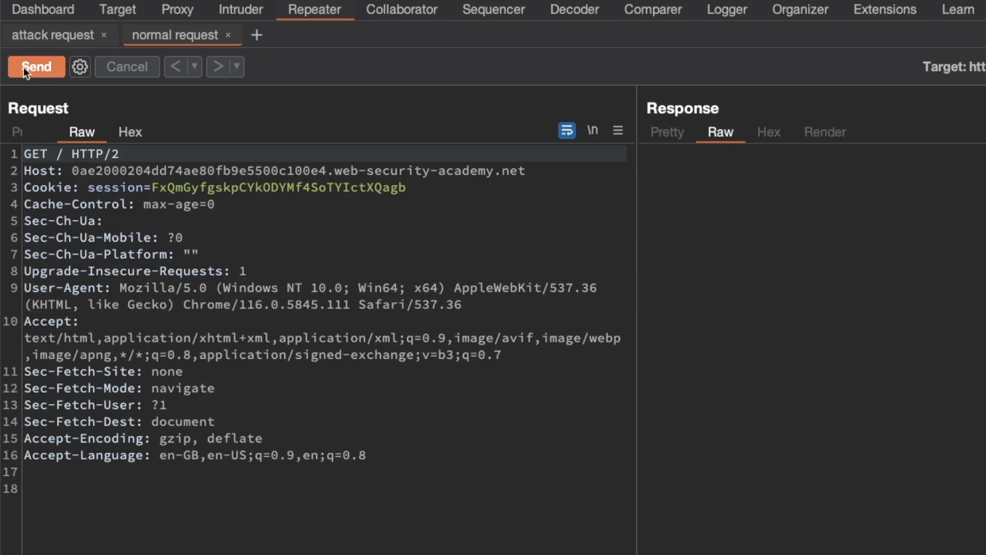
click(36, 66)
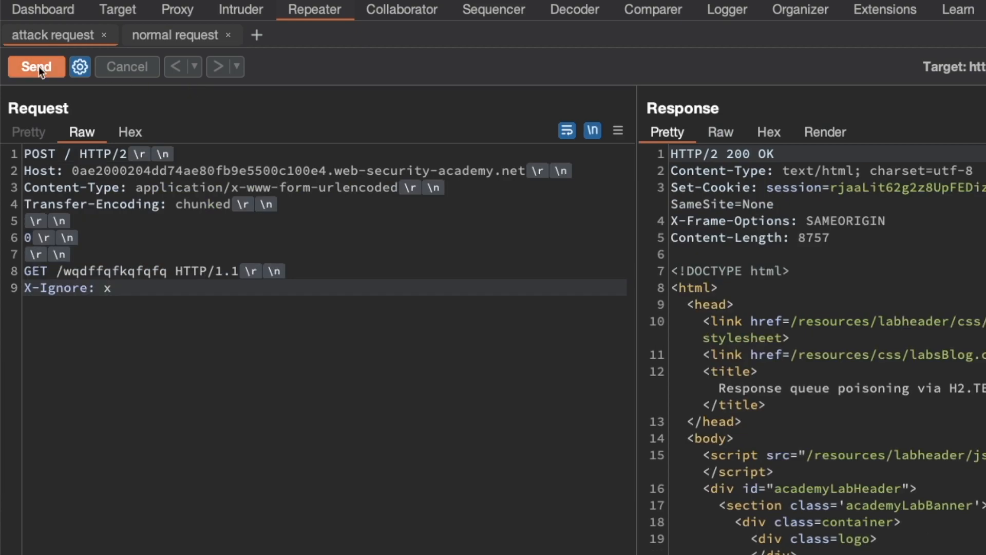
click(36, 66)
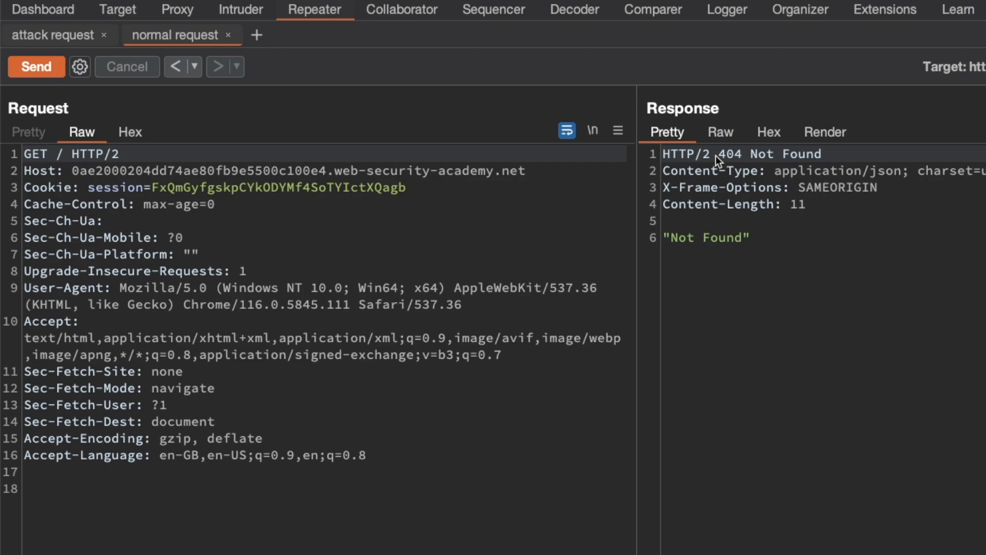
mouse_move(73, 51)
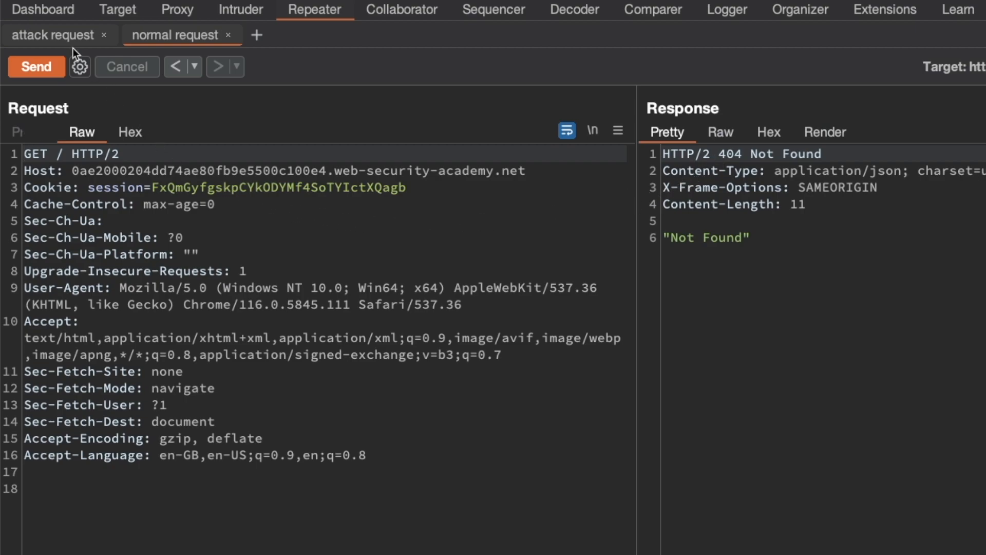
- In the attack request tab, set the POST path to /wqflqwflqwflq
click(53, 34)
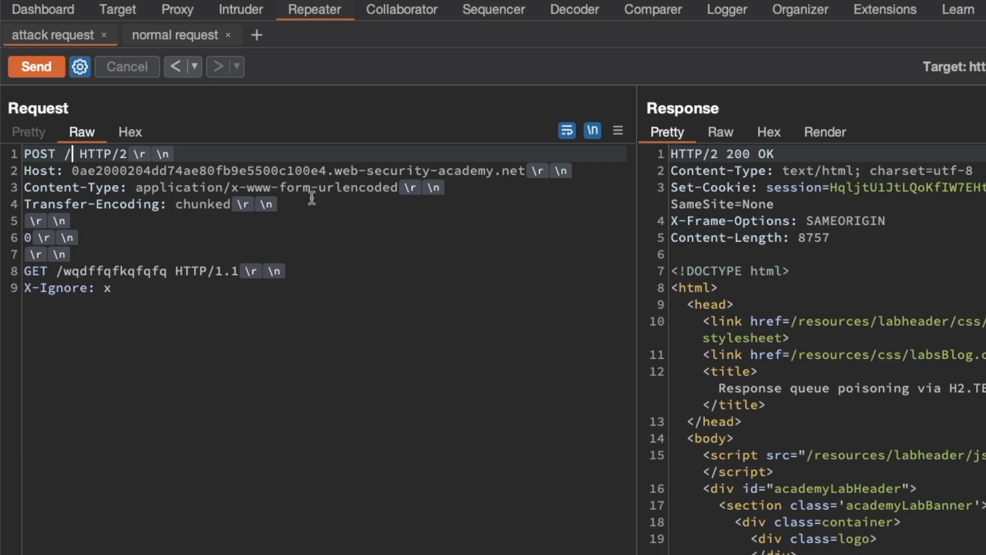
text(wqflqwflqwflq)
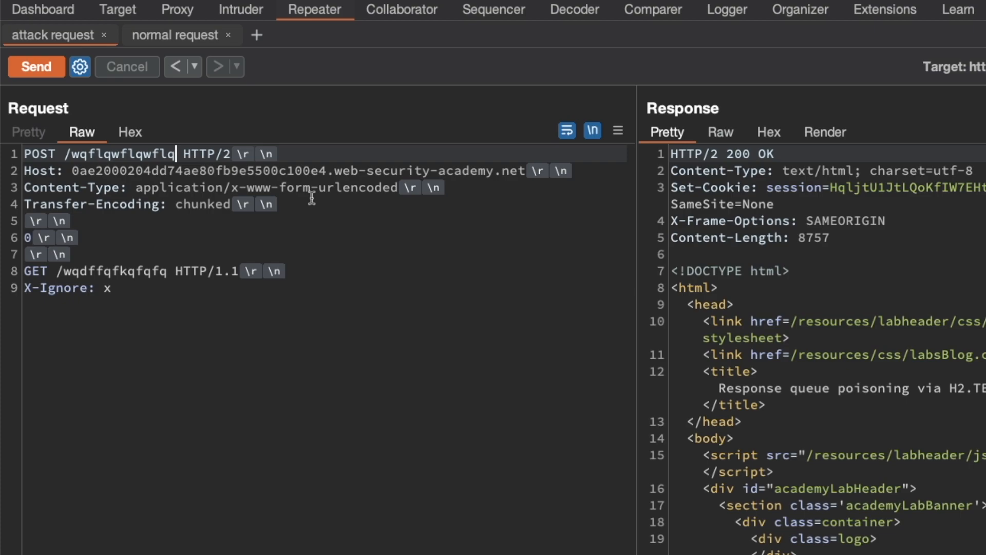
mouse_move(71, 272)
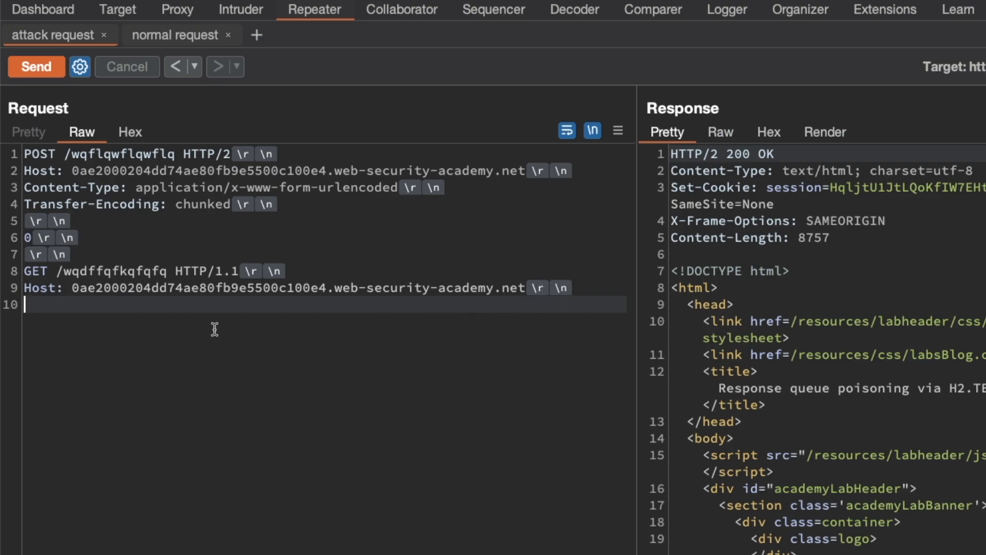
- Add a blank line after the smuggled GET's Host header and select the smuggled request lines
key(Enter)
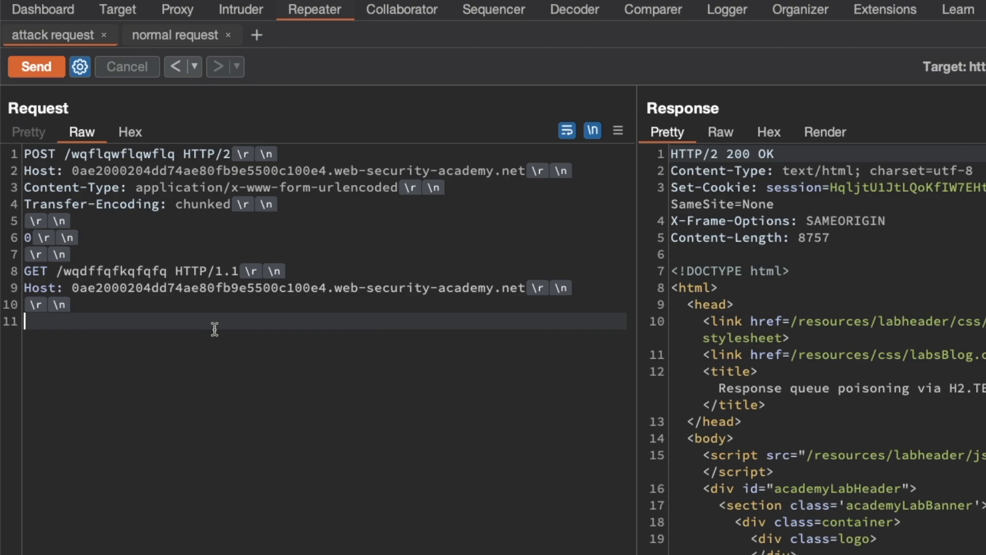
mouse_move(207, 332)
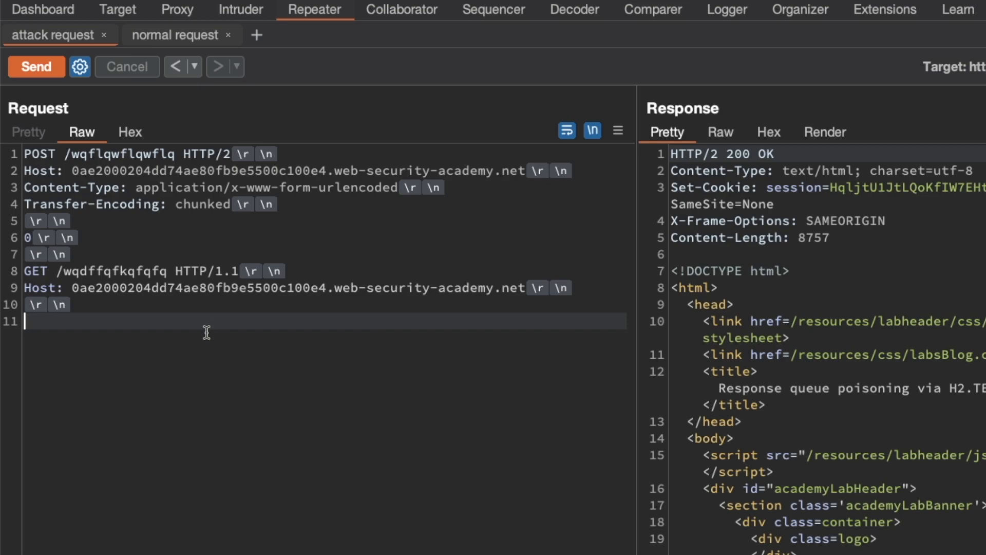
mouse_move(170, 330)
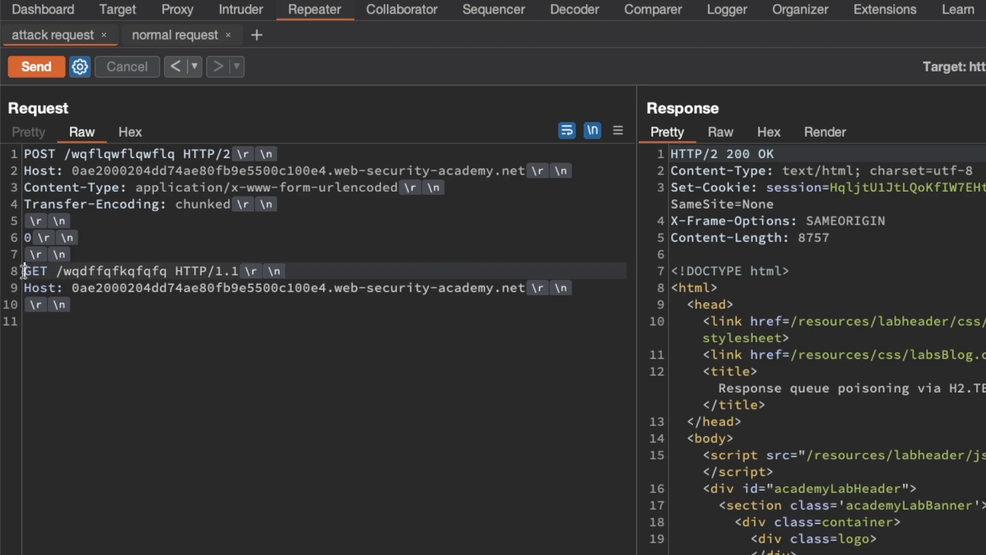
double_click(35, 271)
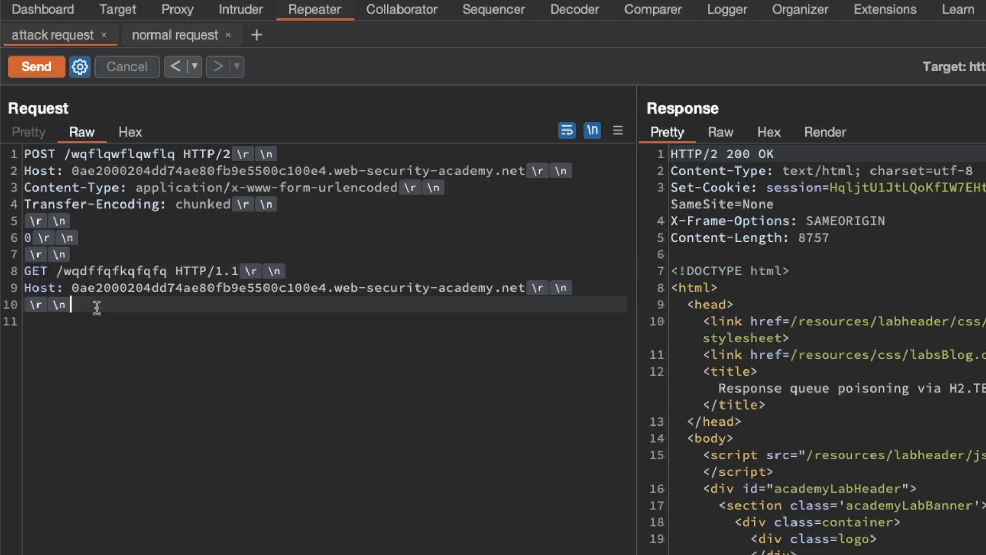
mouse_move(123, 306)
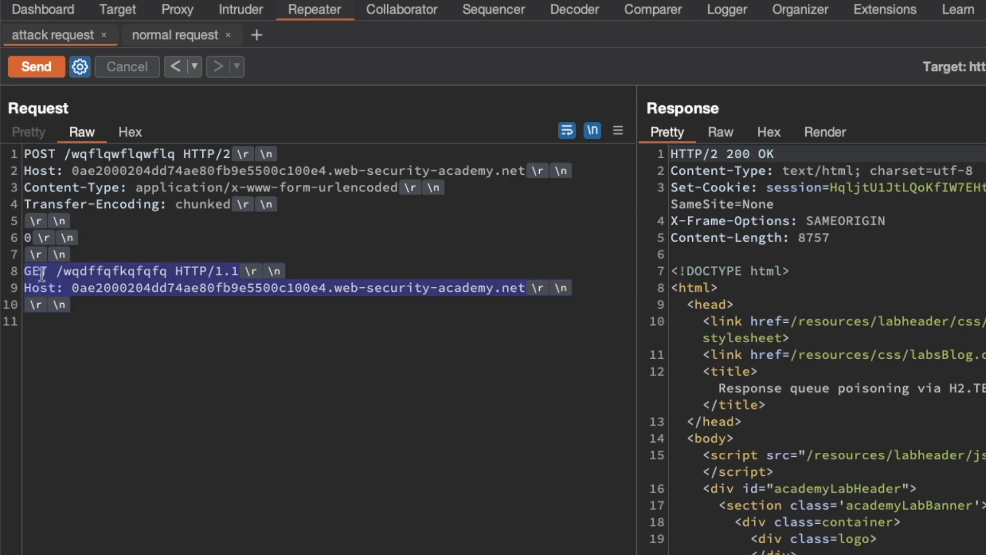
click(82, 304)
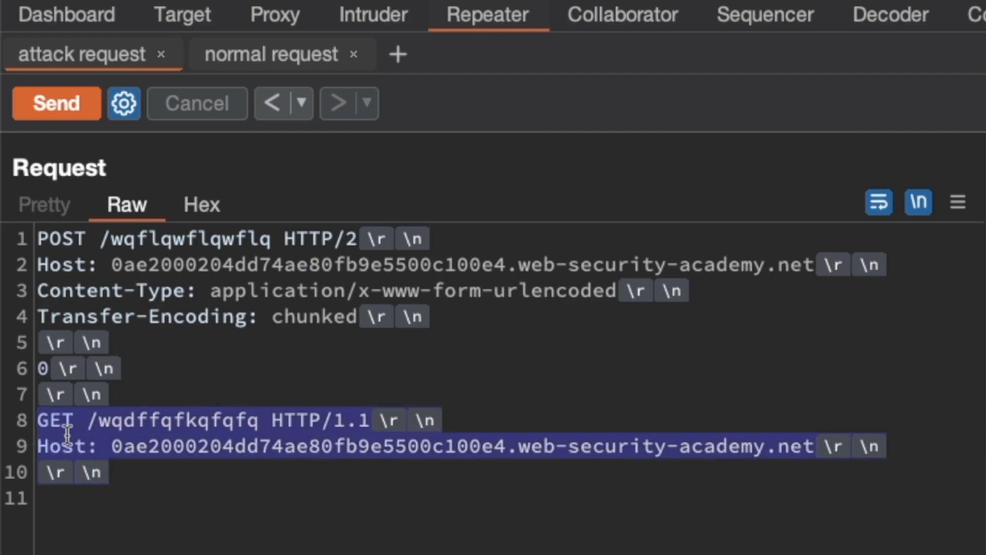
mouse_move(192, 474)
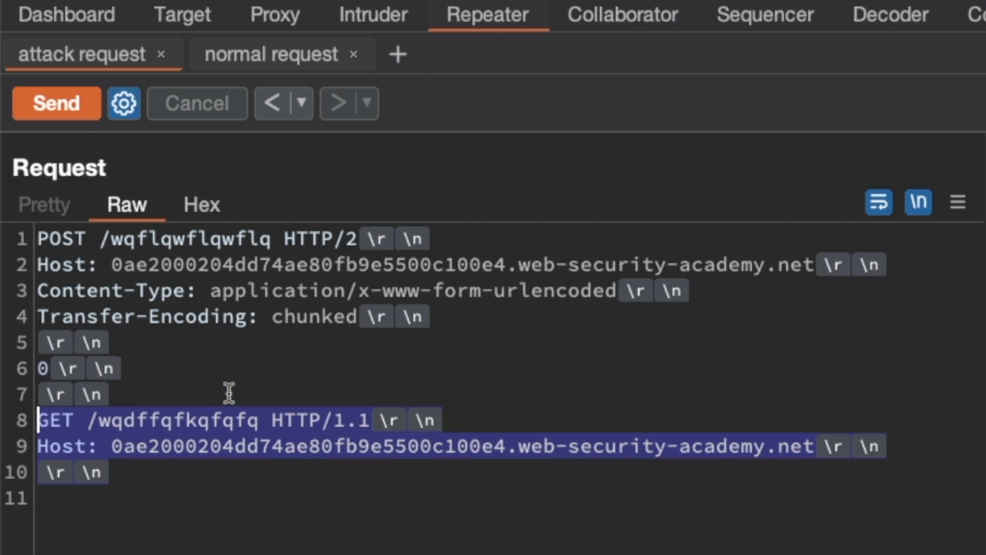
mouse_move(267, 351)
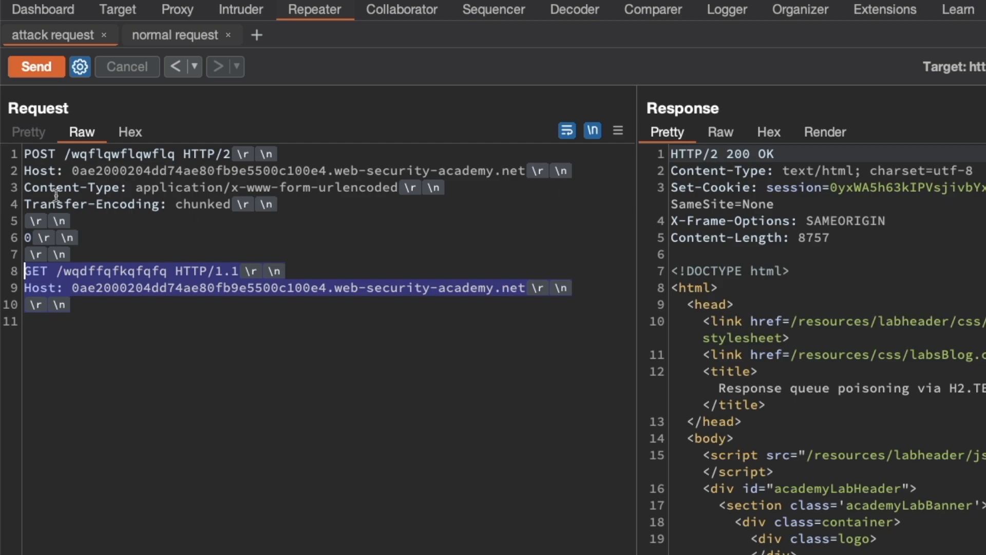
mouse_move(113, 251)
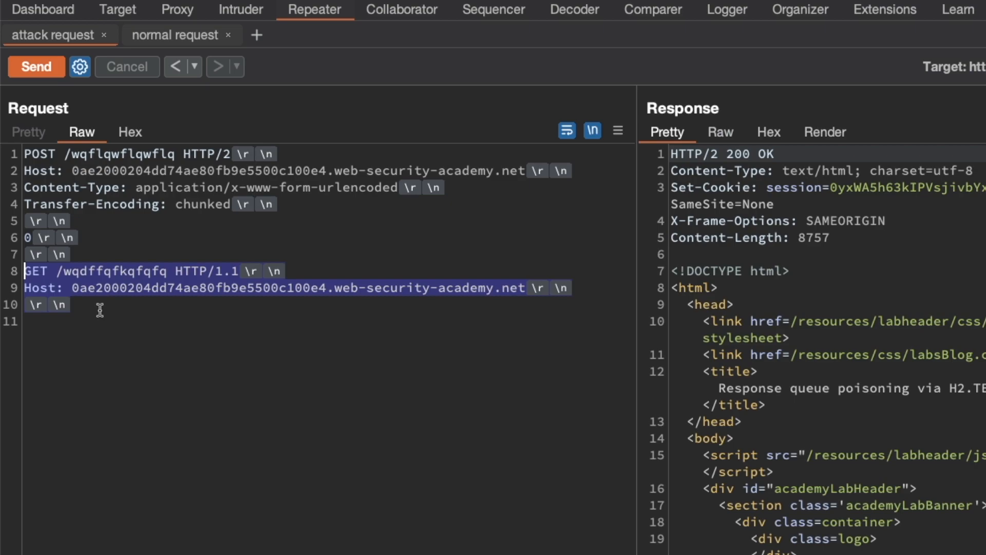
mouse_move(692, 160)
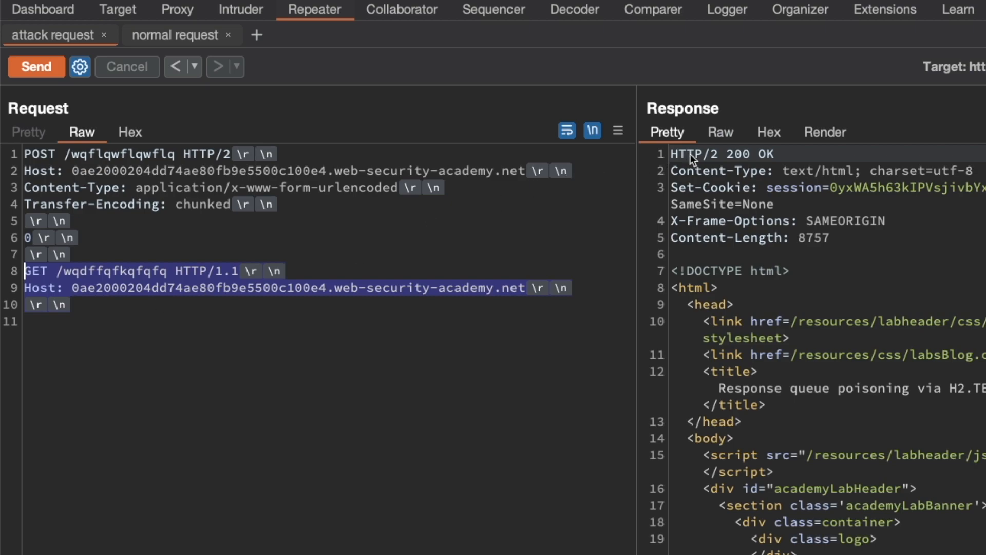
mouse_move(730, 163)
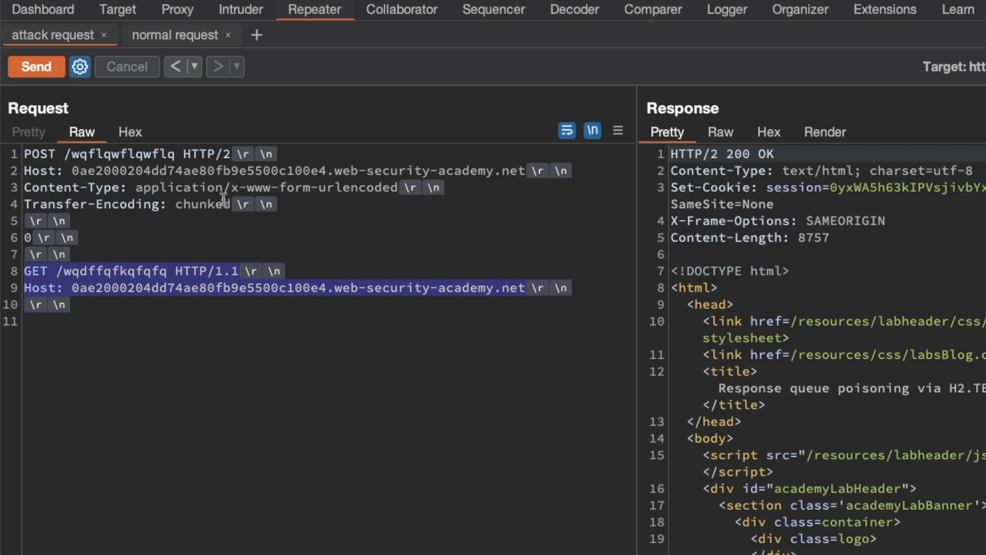
- Resend the attack request nine times, each returning 404 Not Found with a new session cookie
click(36, 67)
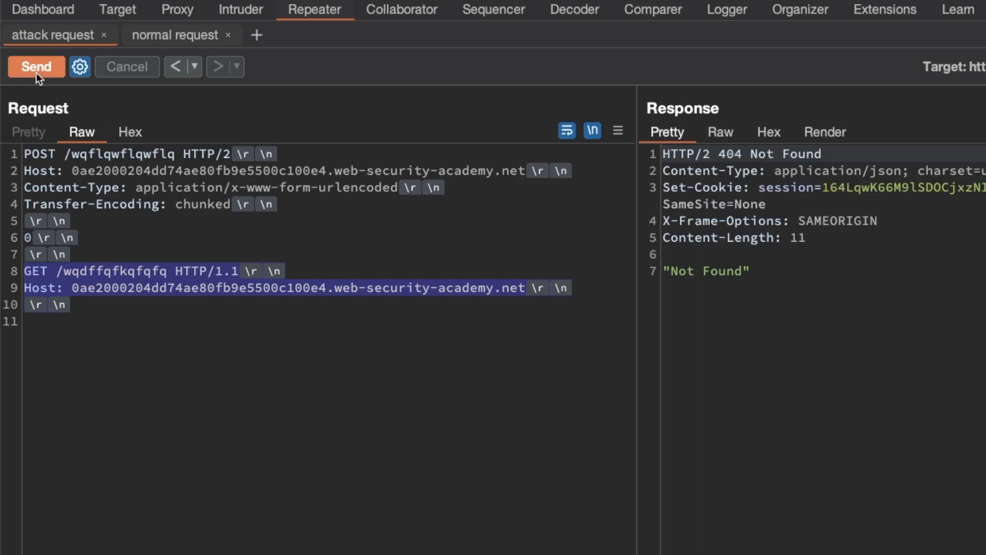
click(36, 66)
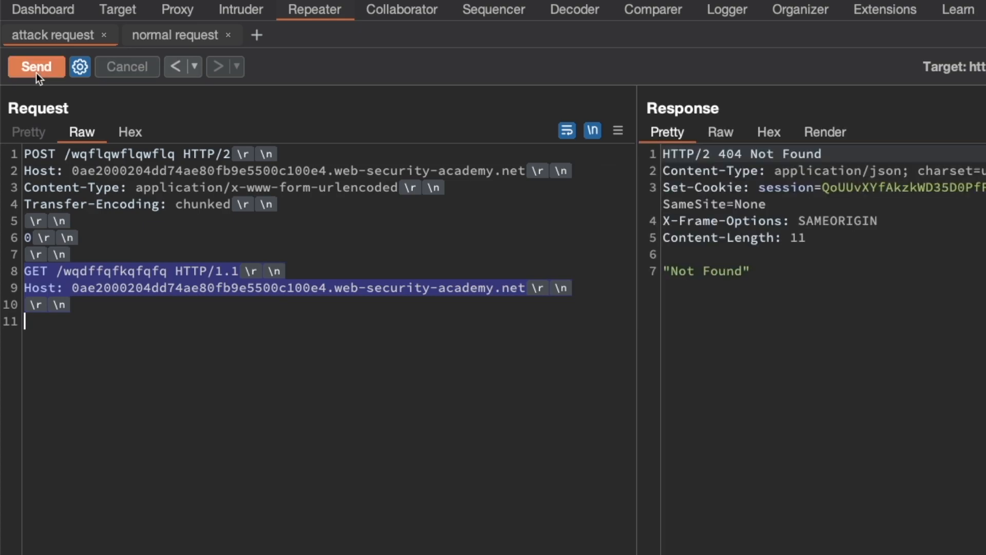
click(36, 66)
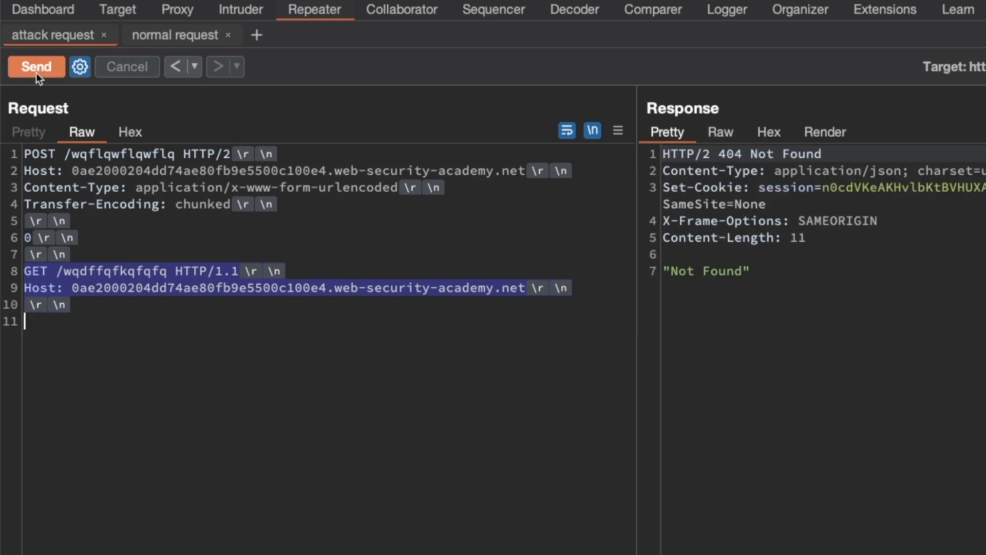
click(36, 67)
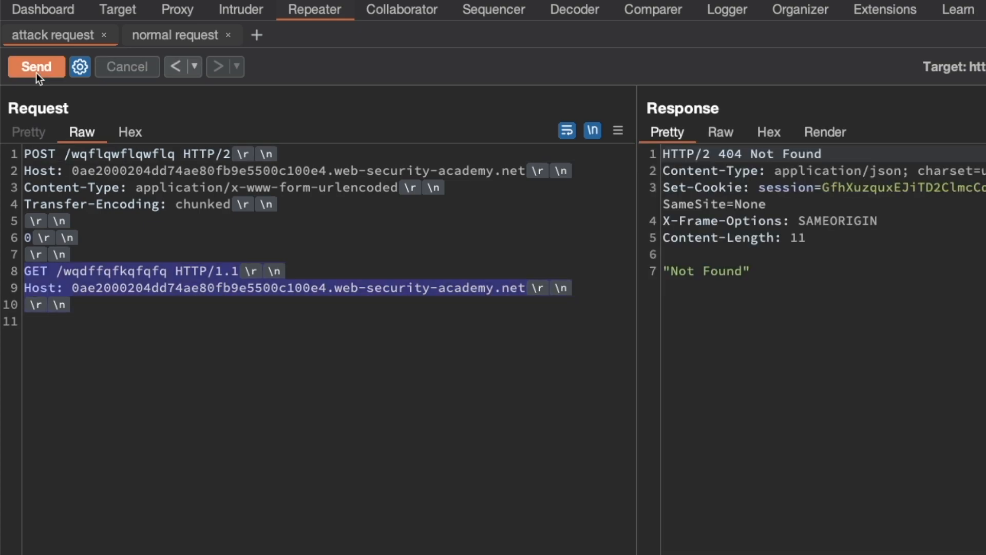
click(36, 66)
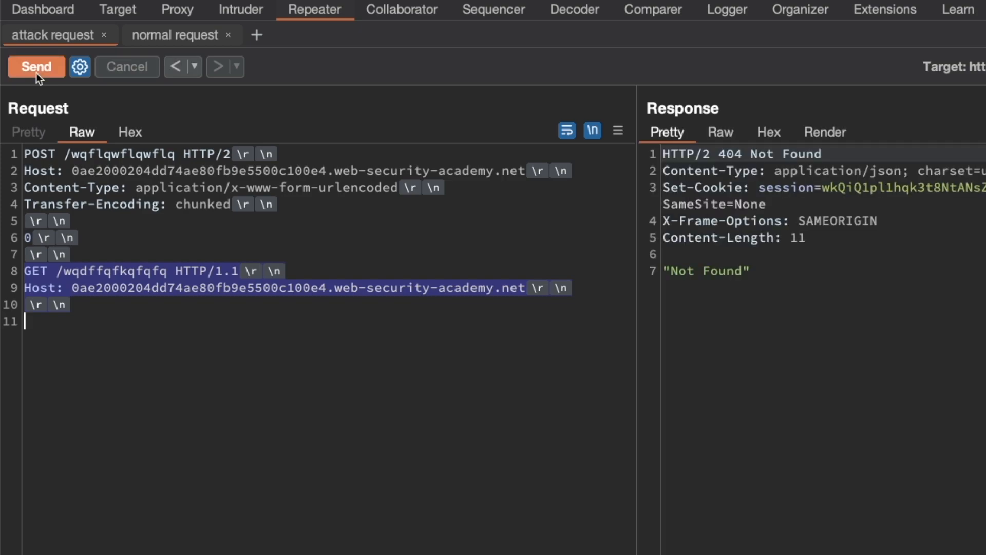
click(36, 66)
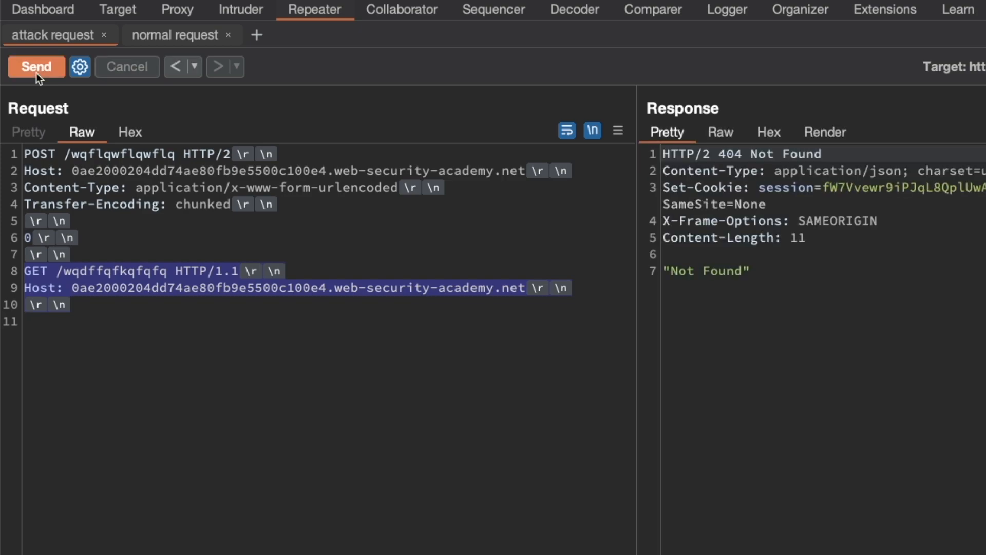
click(36, 67)
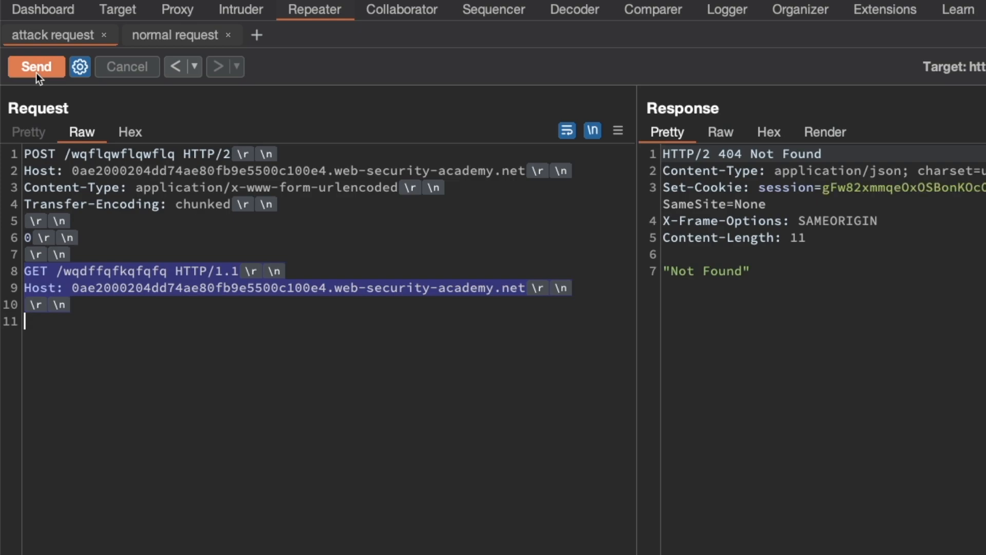
click(36, 67)
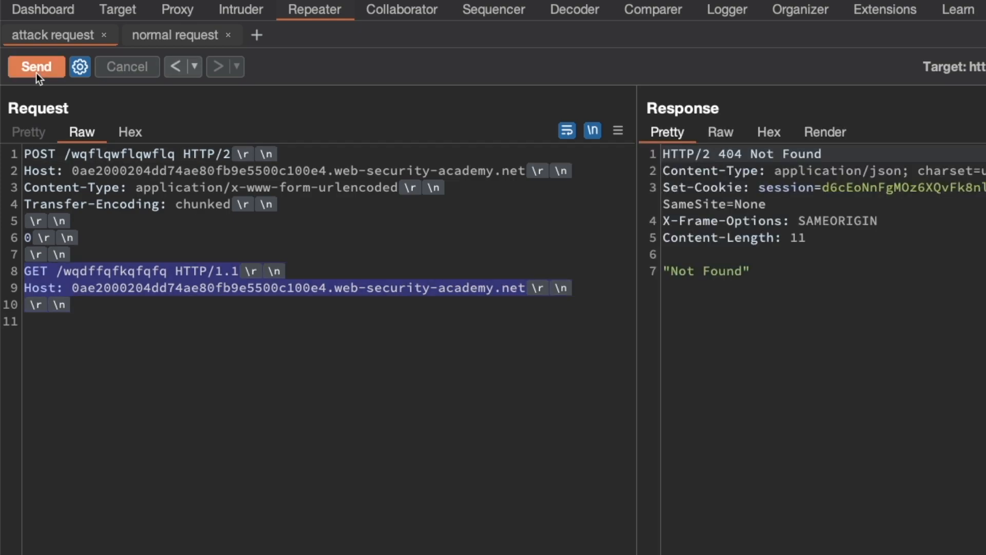
click(36, 67)
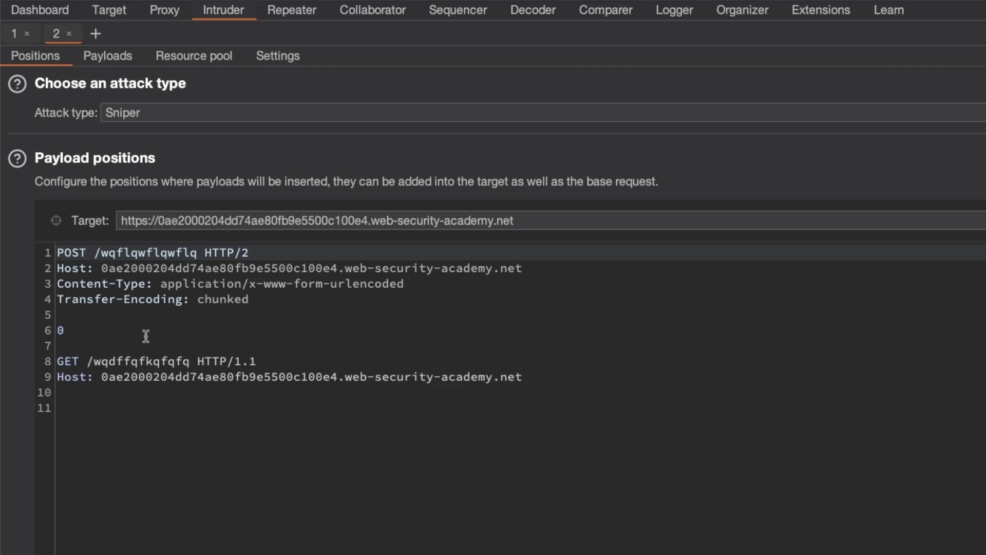
mouse_move(207, 334)
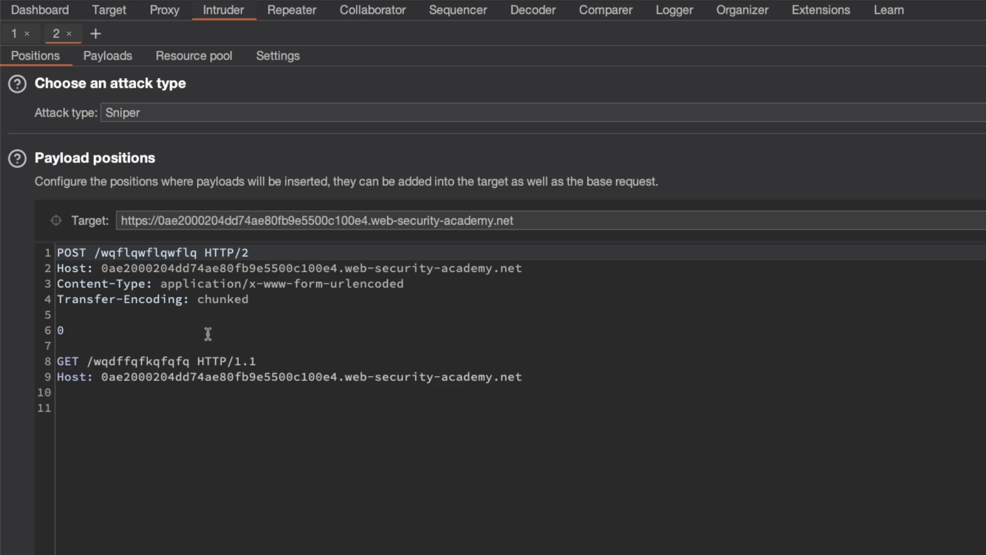
mouse_move(129, 88)
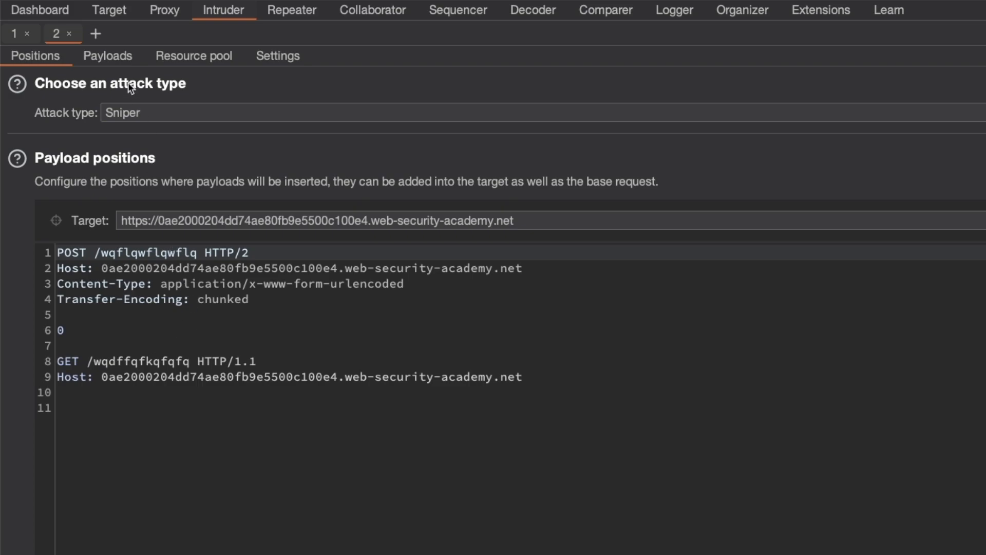
- Set the payload type to Null payloads and generate them indefinitely
click(106, 56)
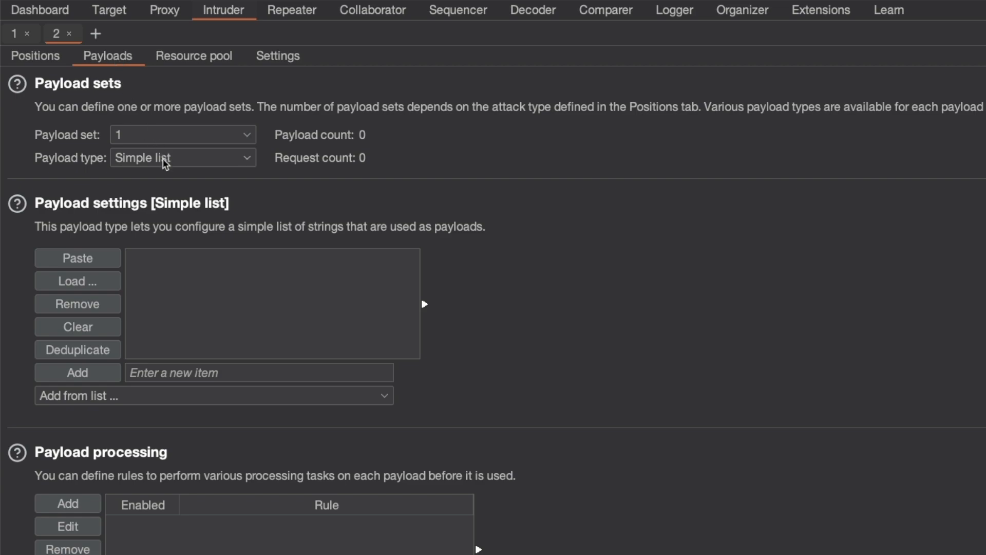
click(182, 157)
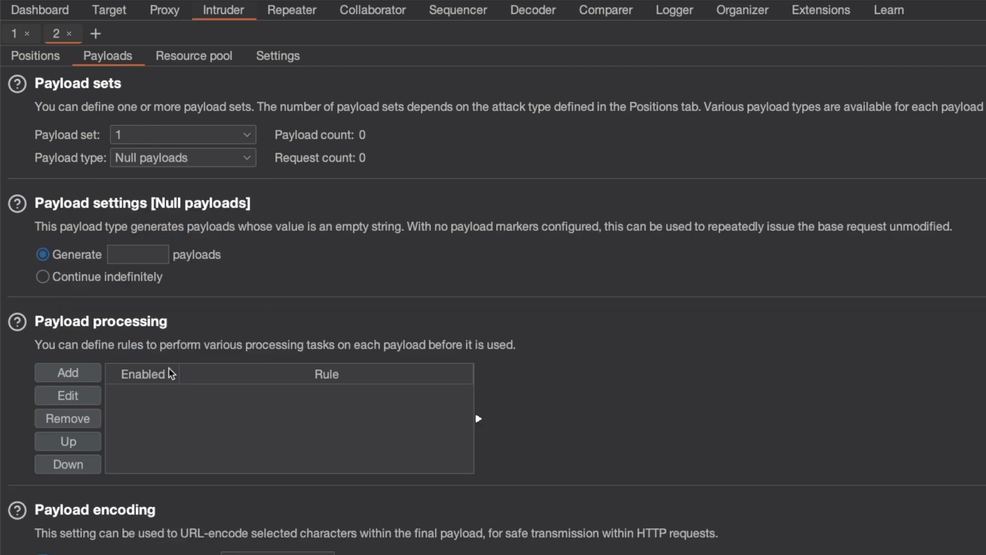
click(42, 277)
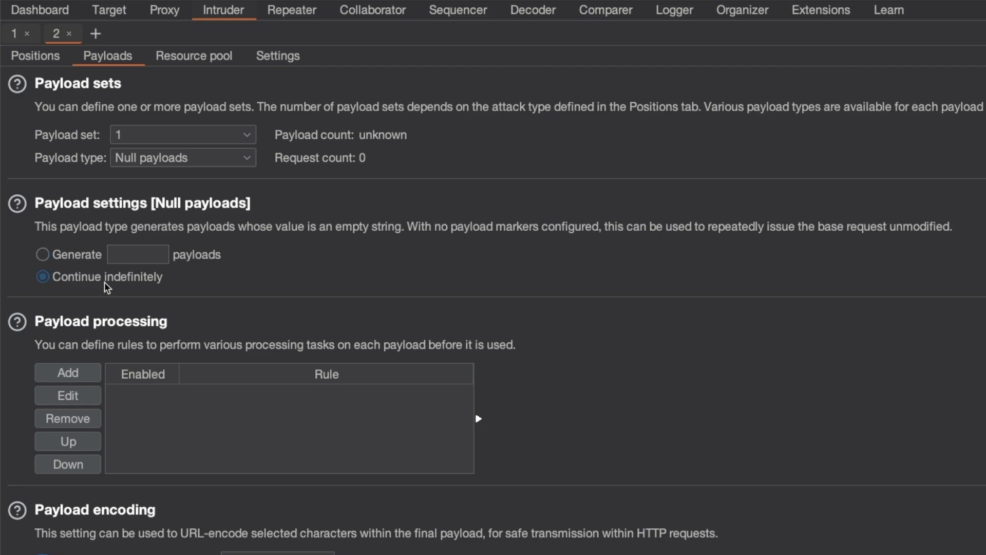
- Turn off Update Content-Length header in the attack settings
click(278, 56)
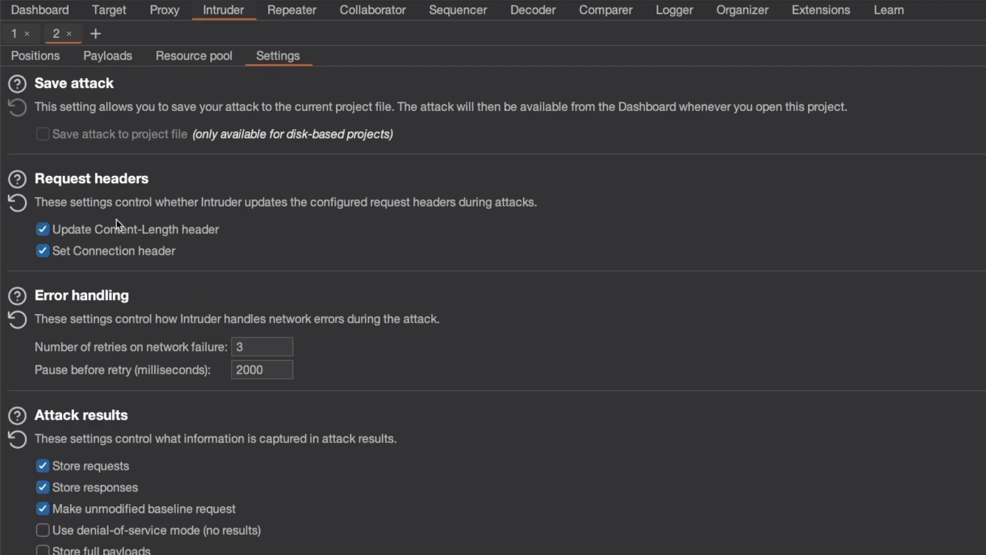
click(42, 229)
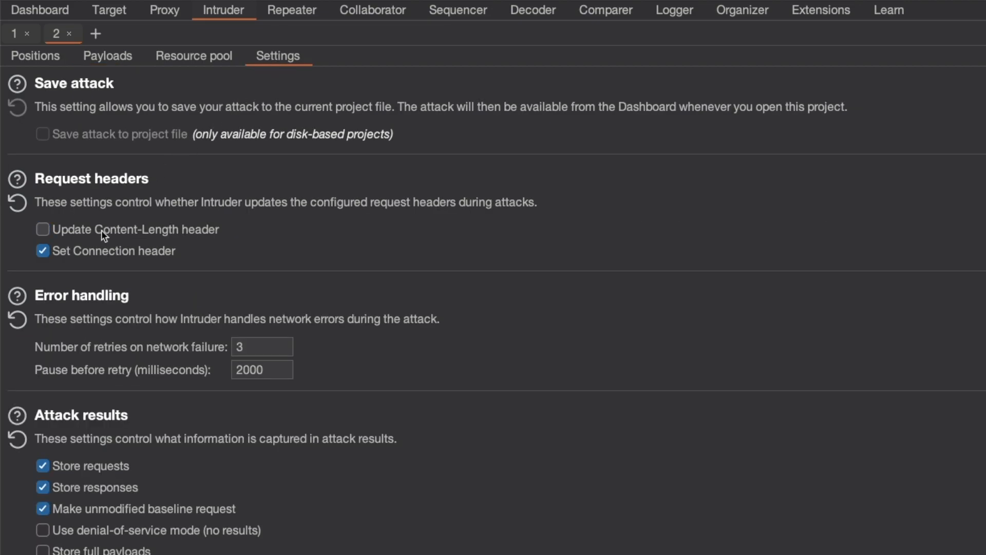
click(36, 56)
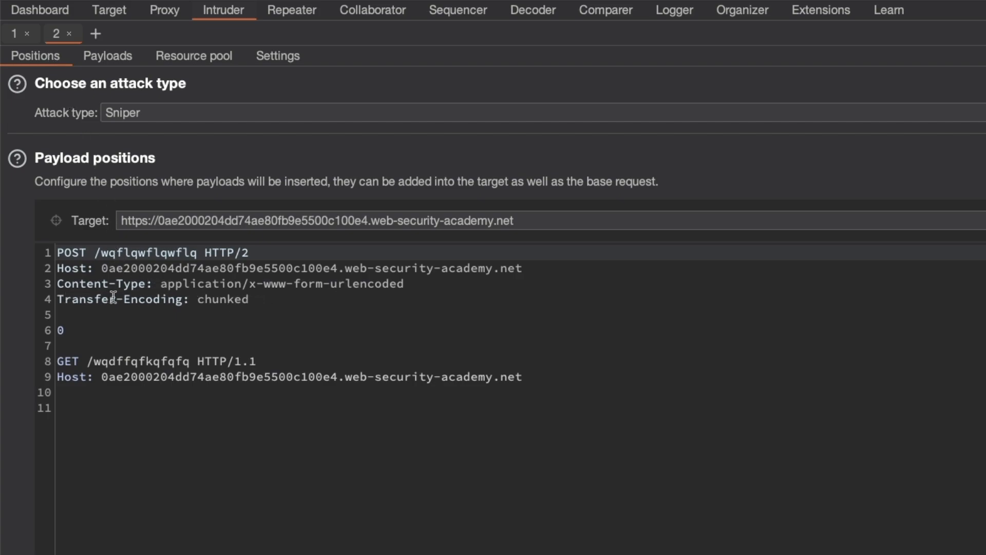
- Start the attack through a new resource pool: 1 concurrent request, 800 ms delay
click(194, 56)
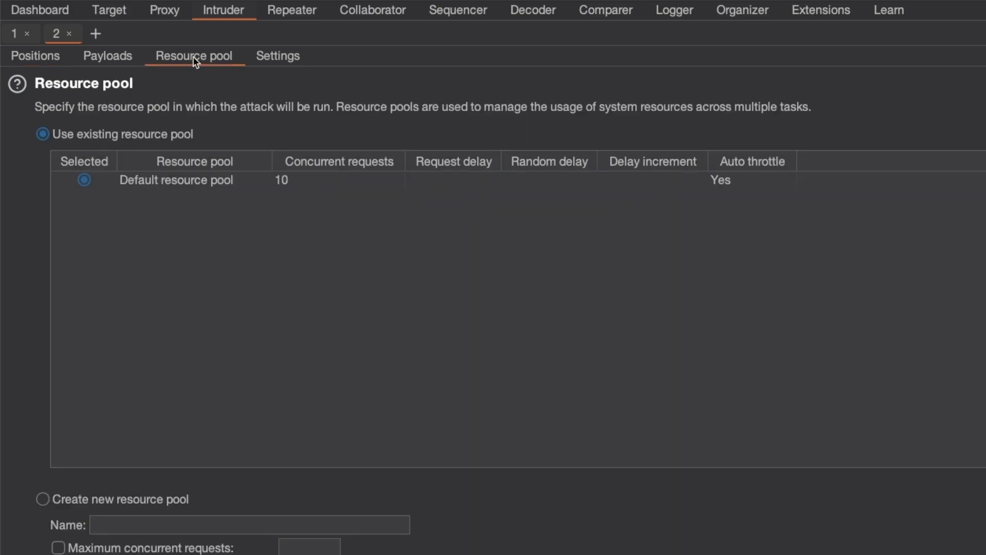
click(42, 499)
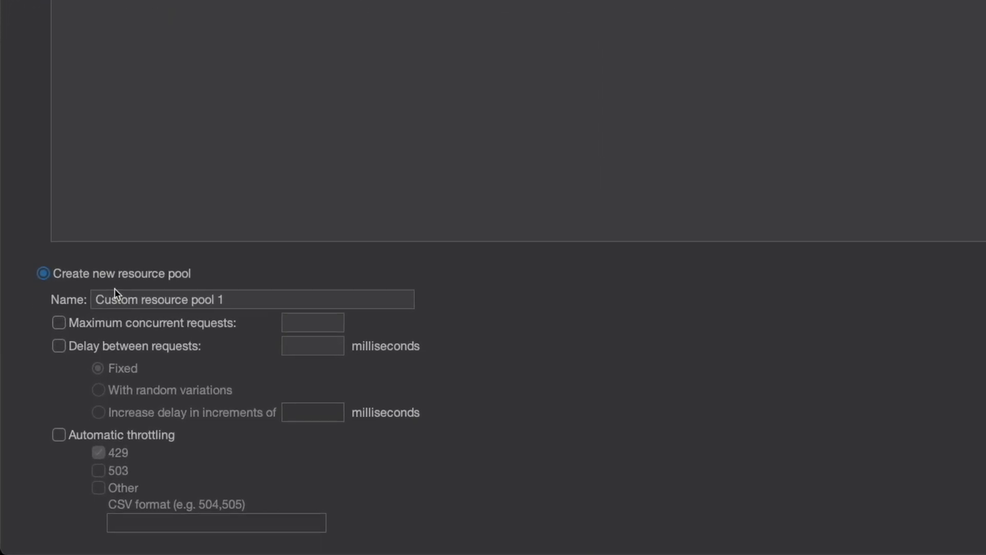
click(58, 323)
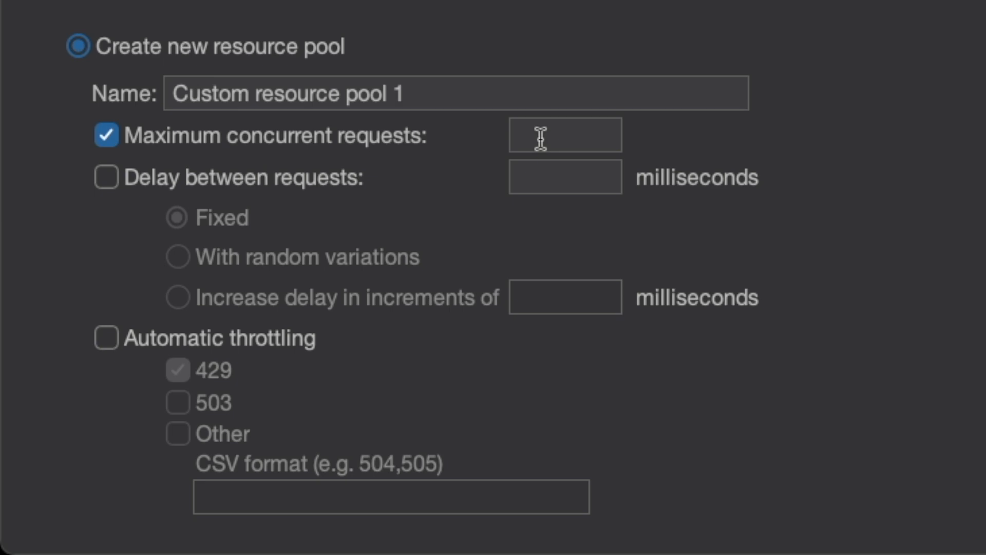
click(106, 176)
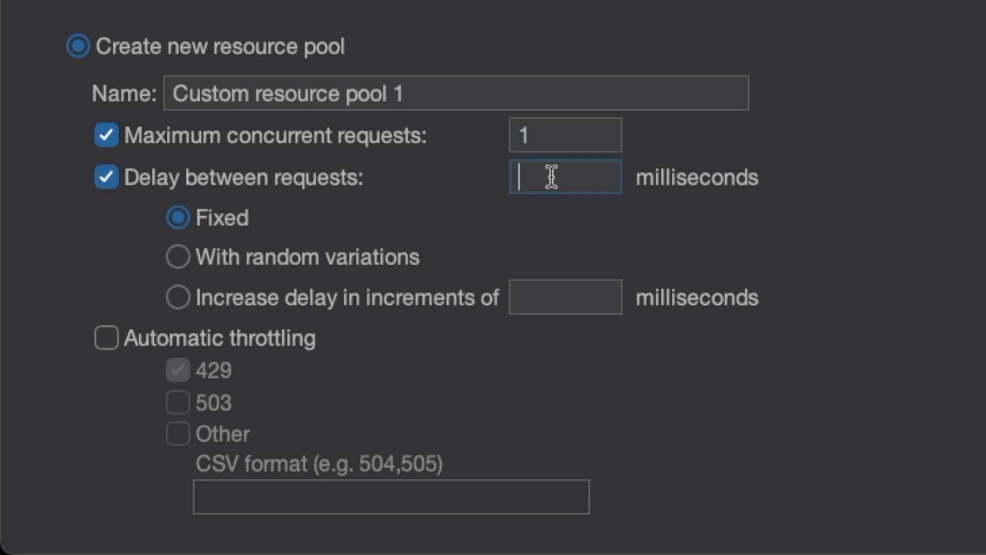
text(800)
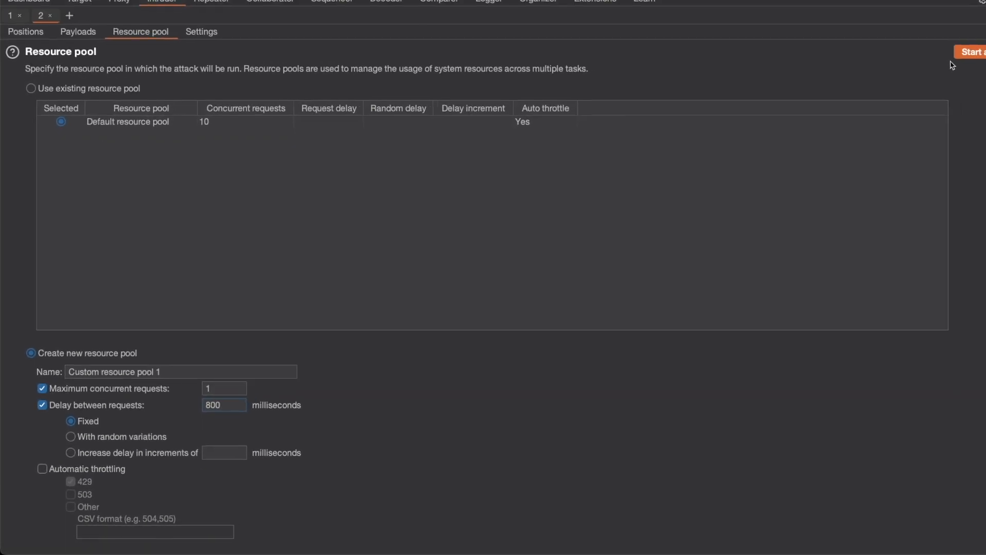
click(971, 52)
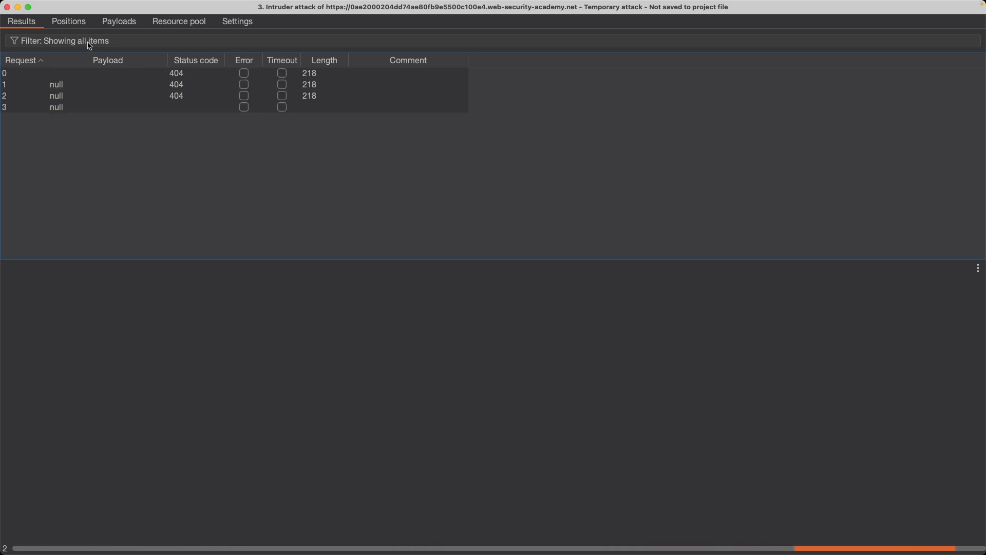
- Uncheck 5xx in the results filter so only 3xx redirects like request 39's 302 show
click(59, 40)
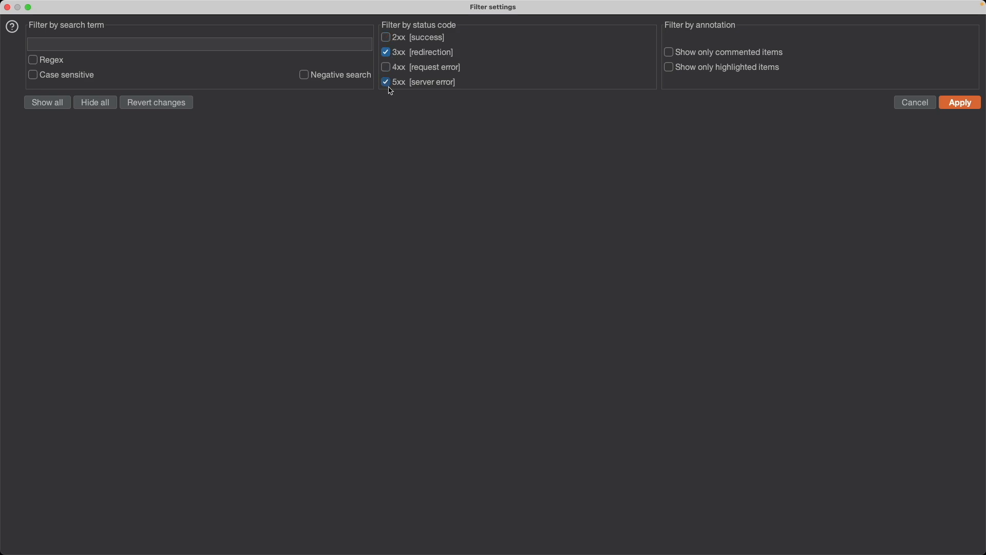
click(386, 82)
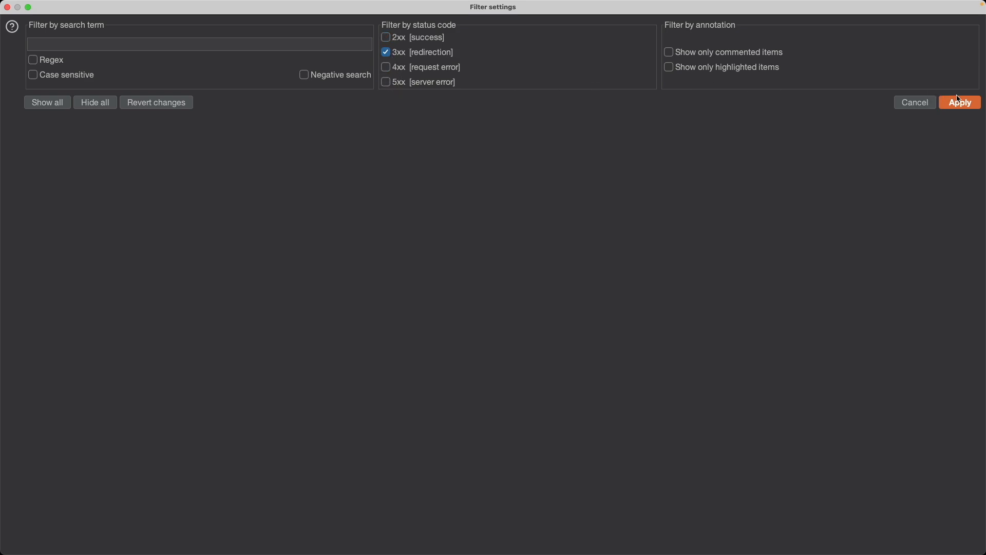
click(960, 102)
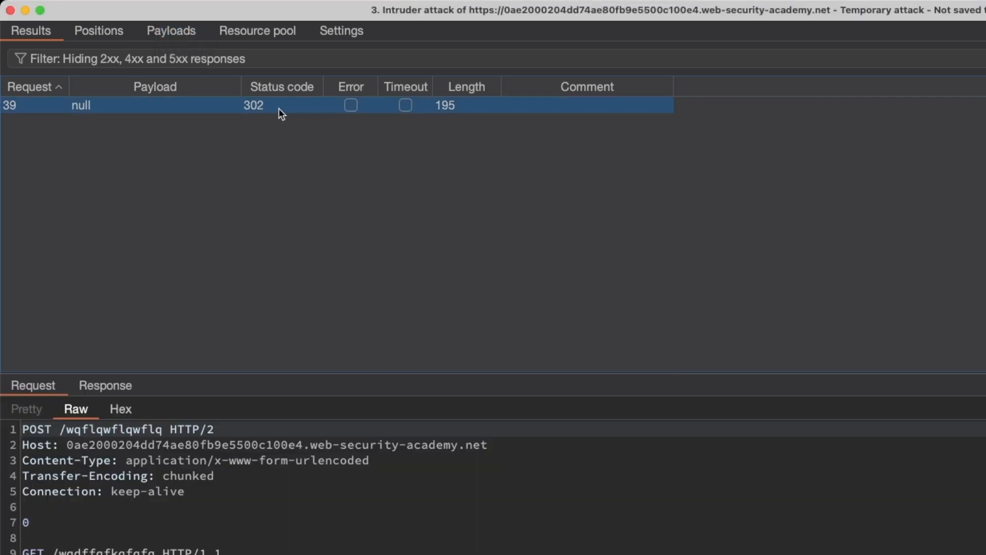
mouse_move(191, 246)
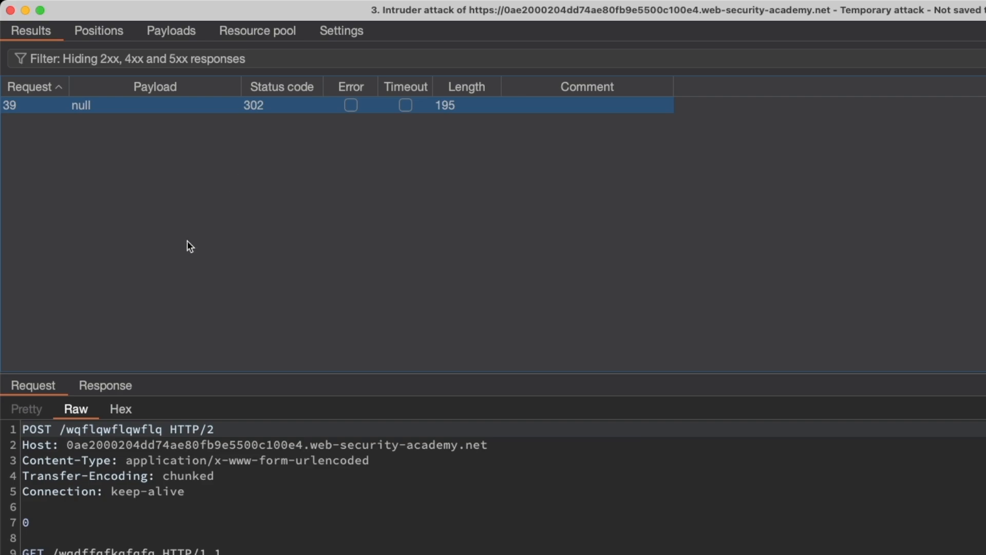
- Highlight the session value in the 302 response's Set-Cookie header
click(105, 385)
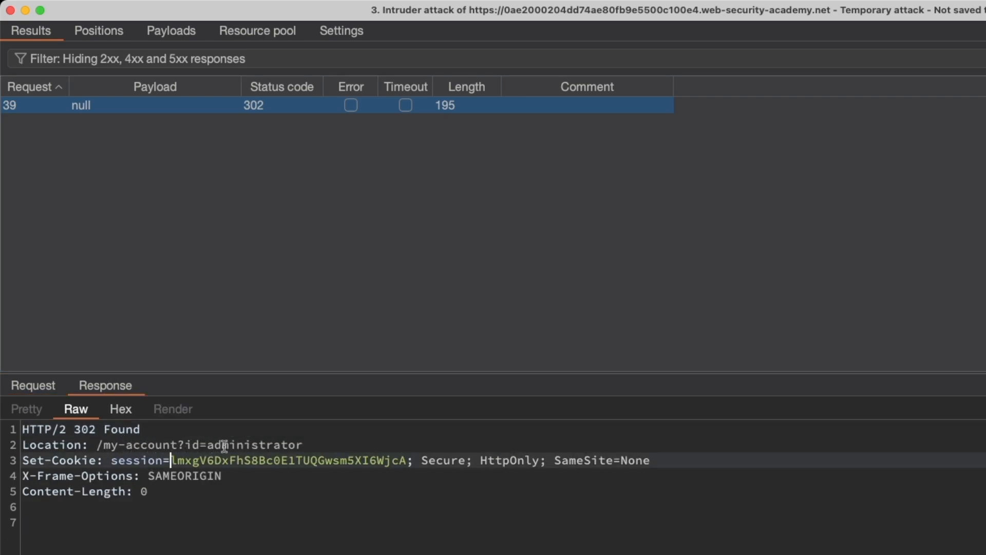
drag(171, 460, 291, 460)
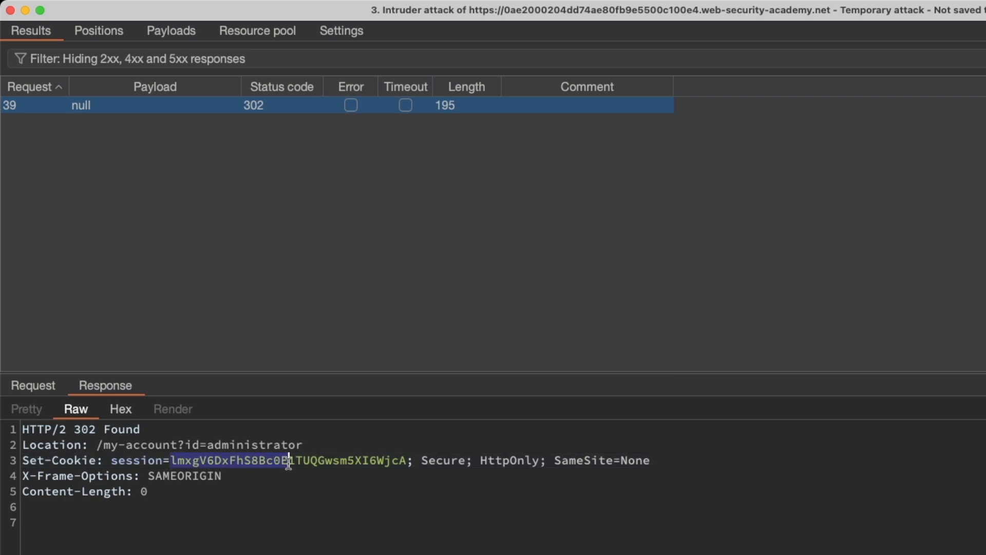
drag(288, 460, 406, 460)
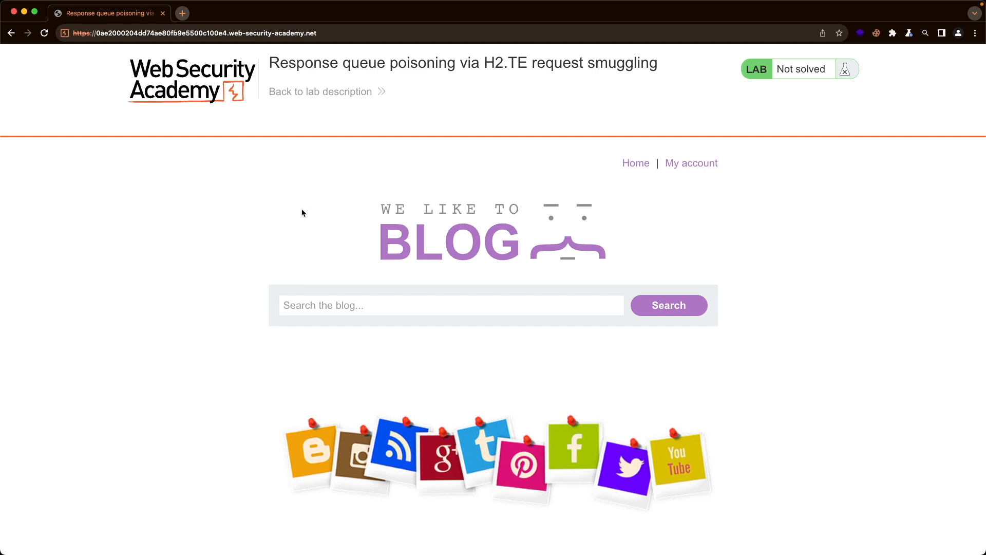
mouse_move(867, 45)
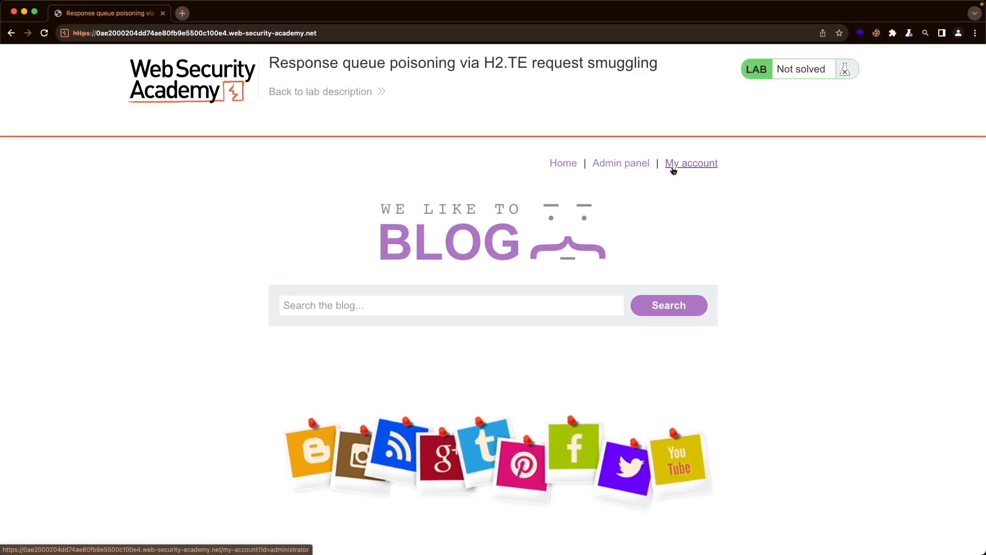
- Open the Admin panel and delete the user carlos
click(691, 163)
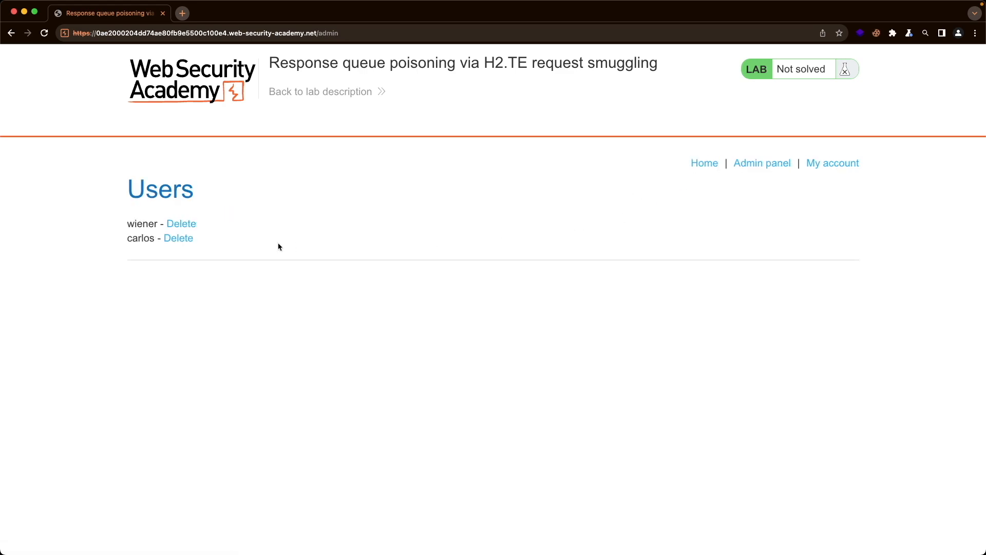
click(178, 238)
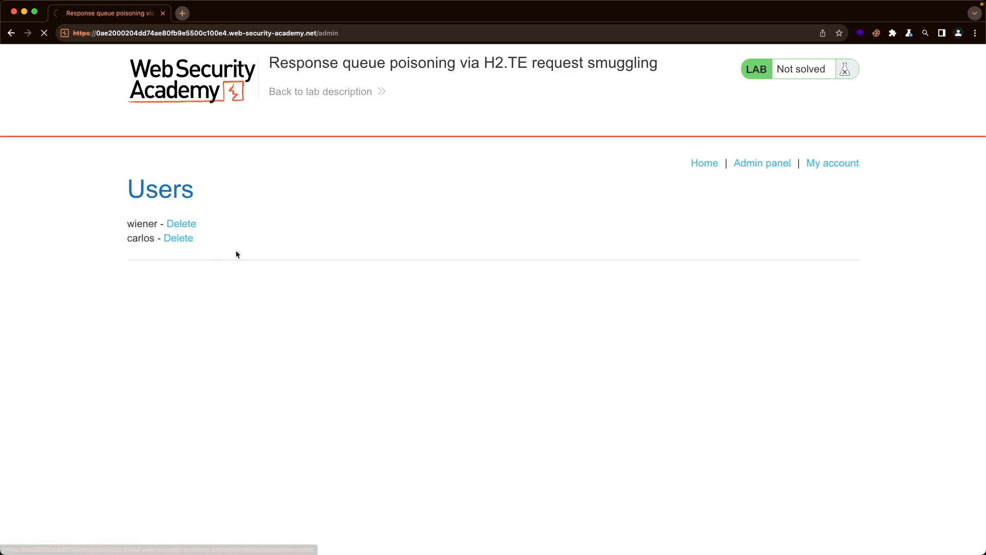
click(179, 238)
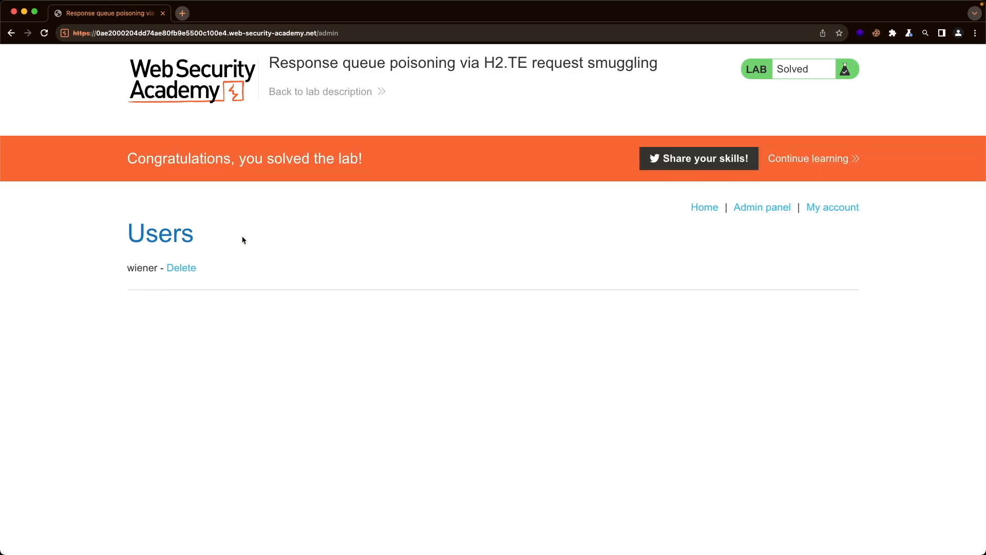
mouse_move(311, 208)
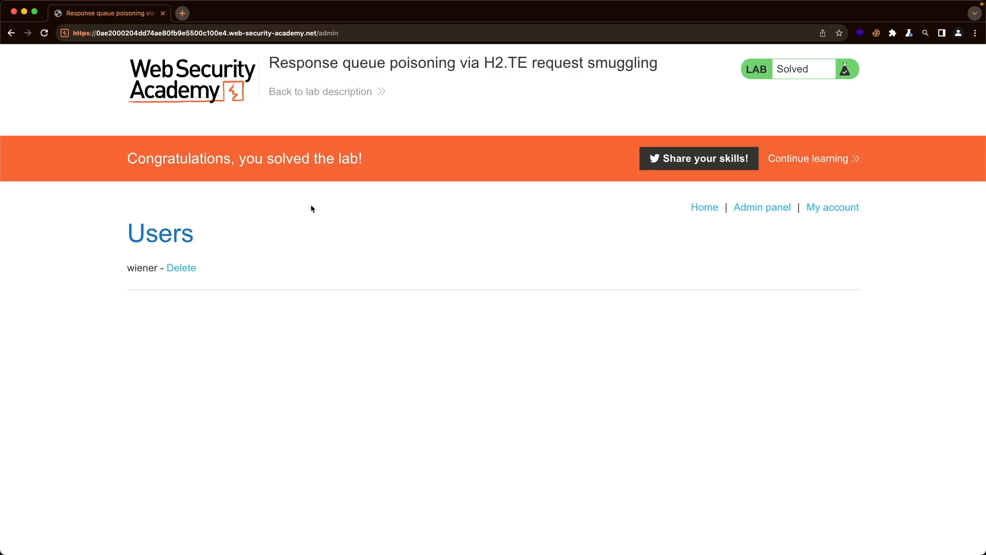